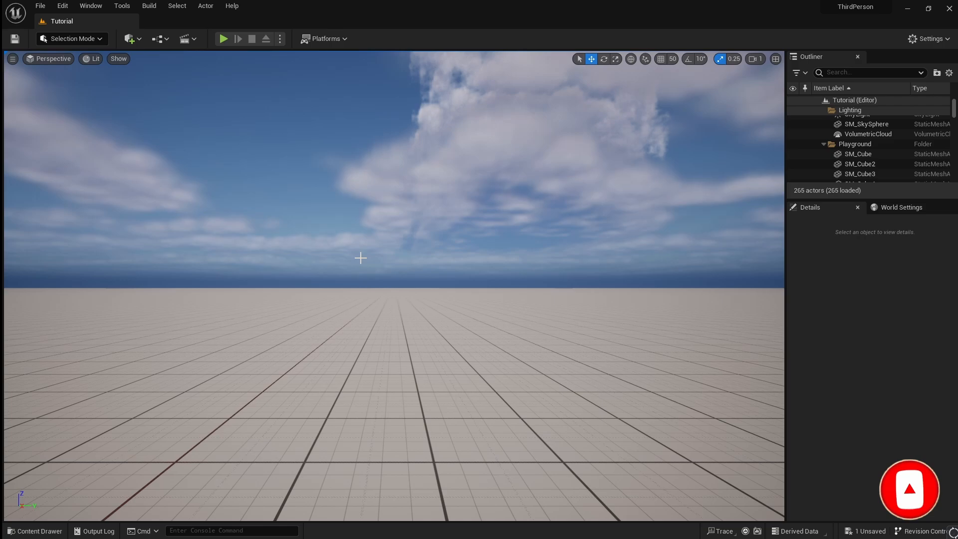
Step: Create an IA_Jump Input Action in Tutorial > Inputs > InputActions and close its editor
click(34, 531)
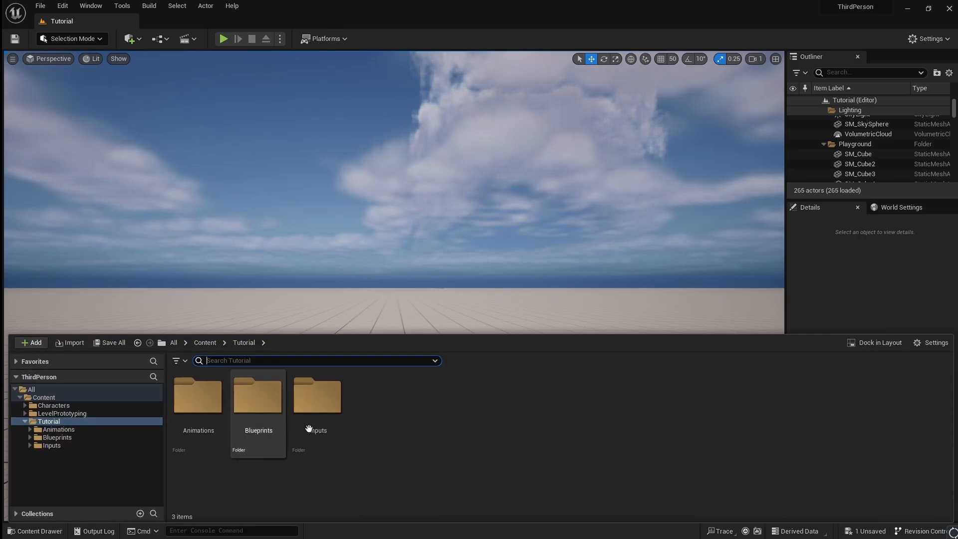
double_click(318, 396)
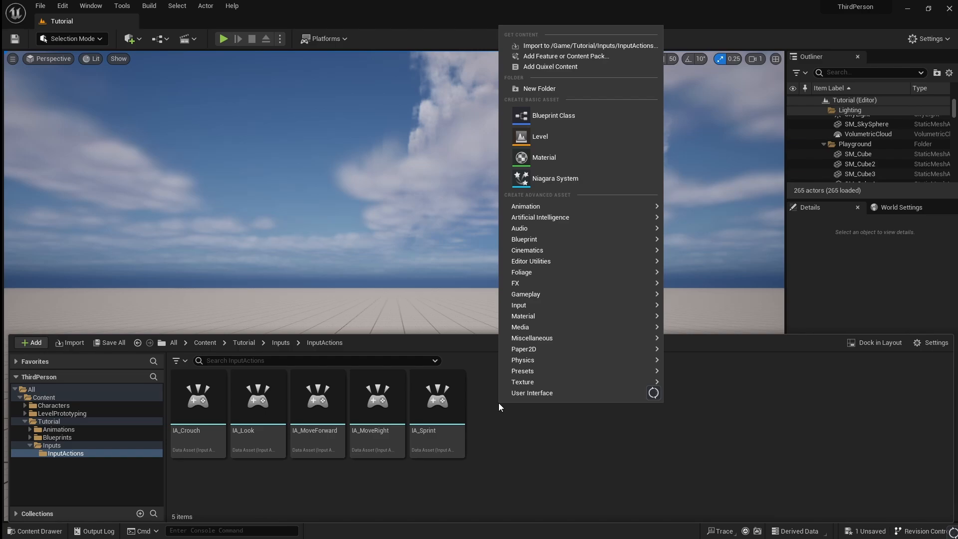
mouse_move(519, 305)
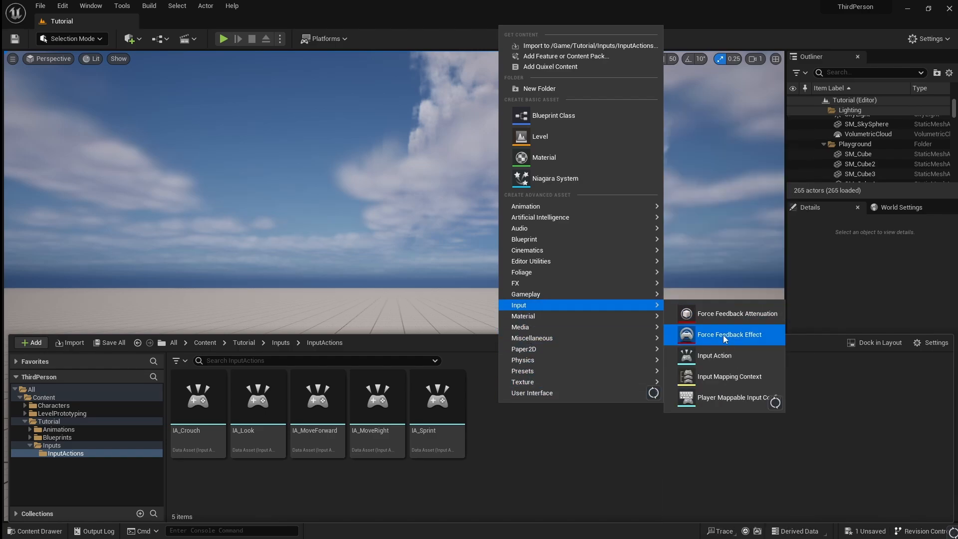
click(714, 356)
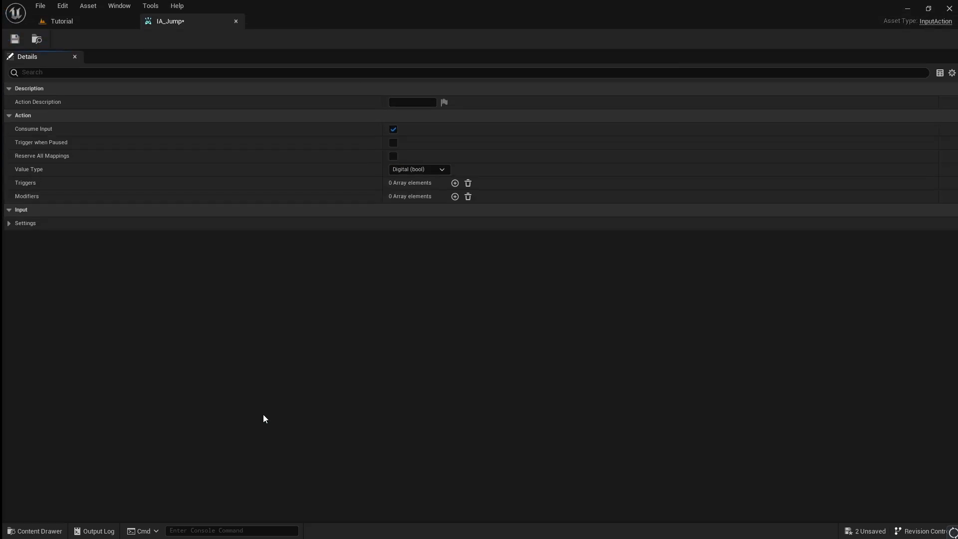
mouse_move(270, 128)
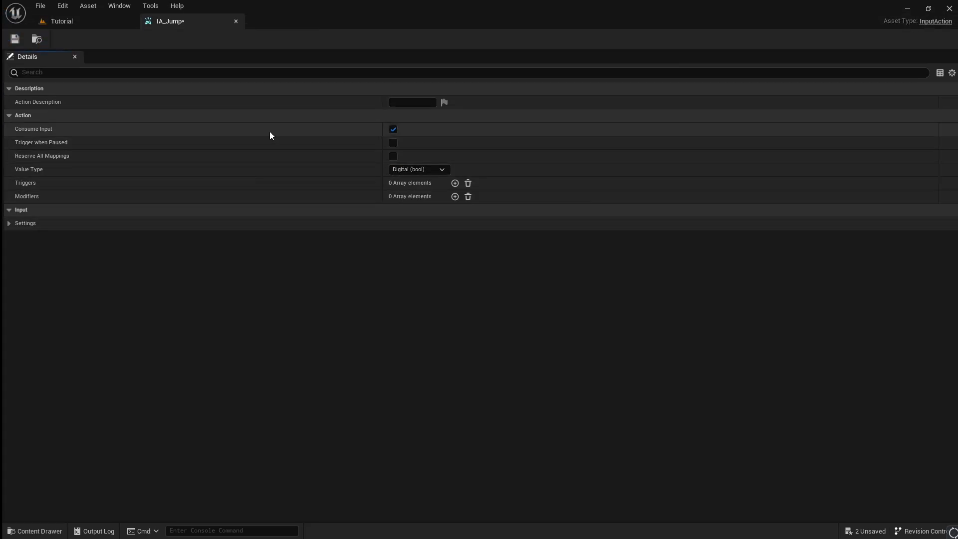
click(14, 39)
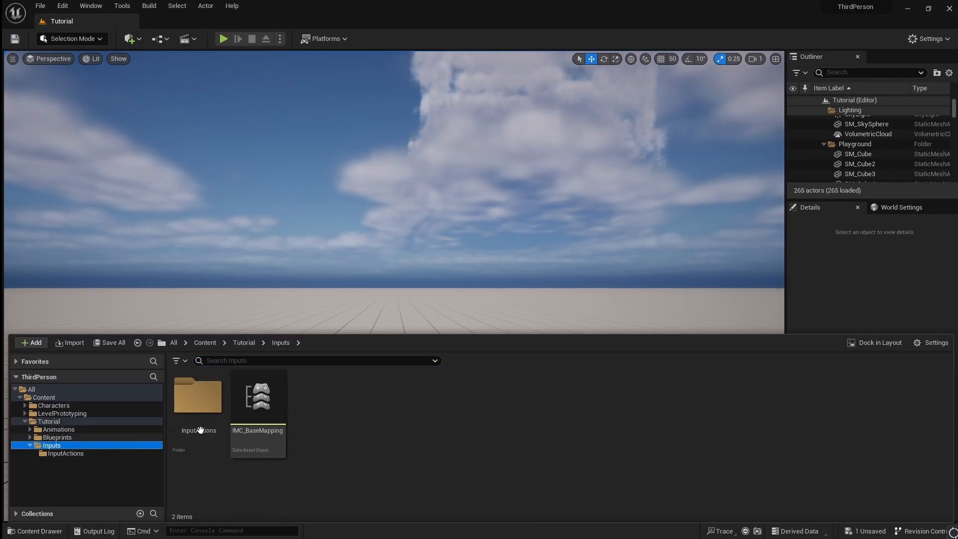
Step: Add a new mapping entry in IMC_BaseMapping and assign it the IA_Jump action
double_click(258, 396)
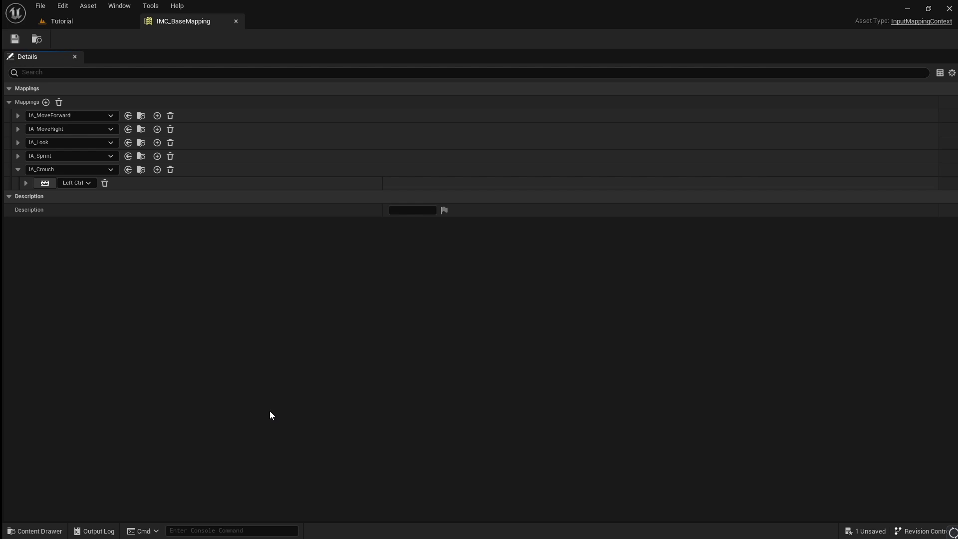
click(45, 102)
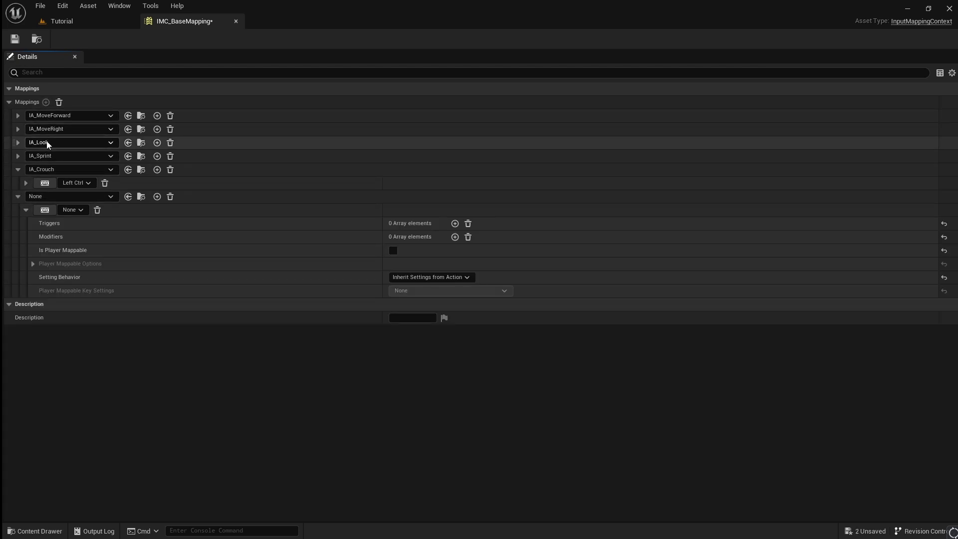
click(71, 209)
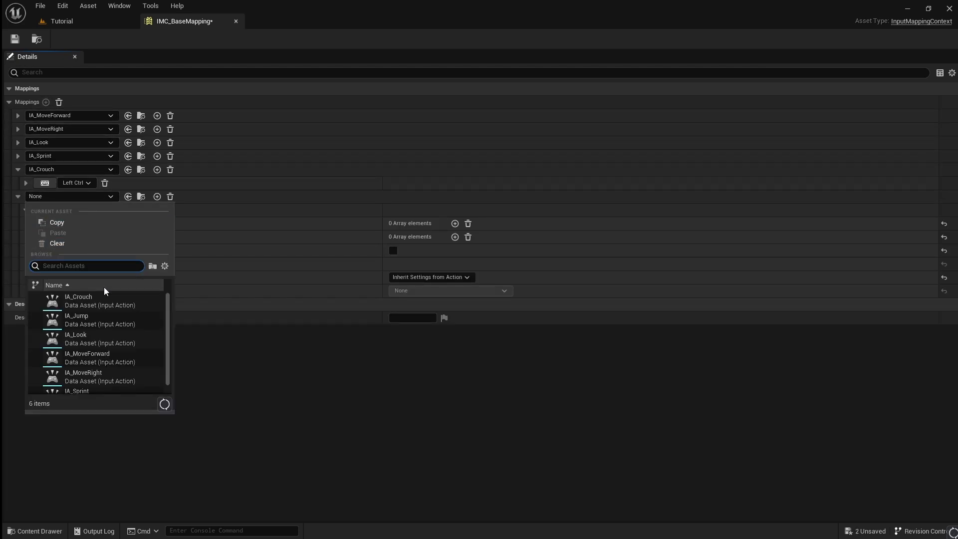
click(76, 316)
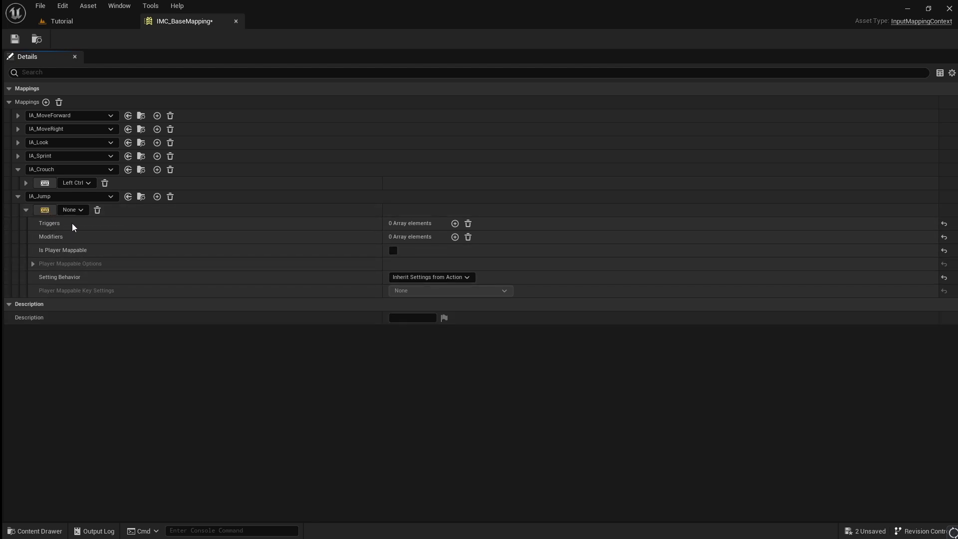
click(72, 210)
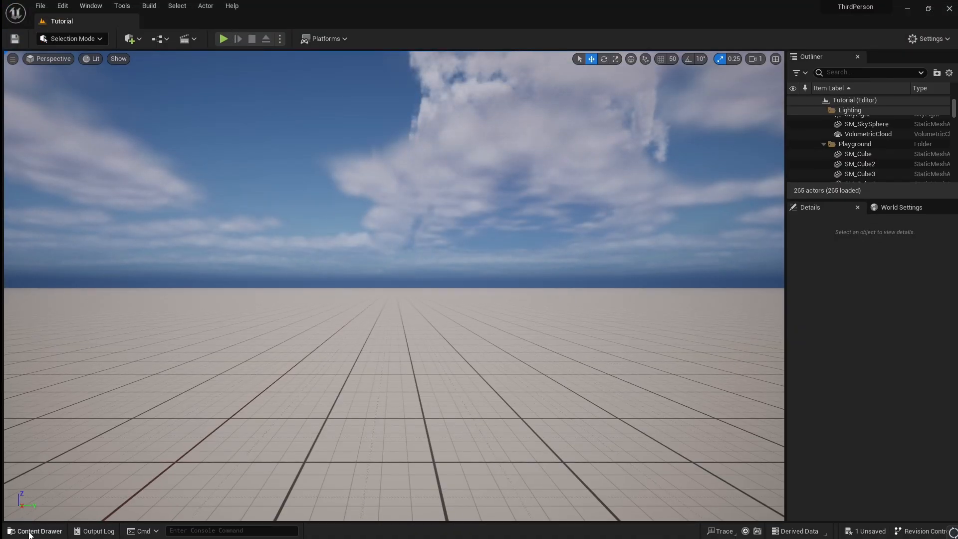
Step: Open the BP_BaseCharacter blueprint from the Blueprints > Characters folder
click(35, 530)
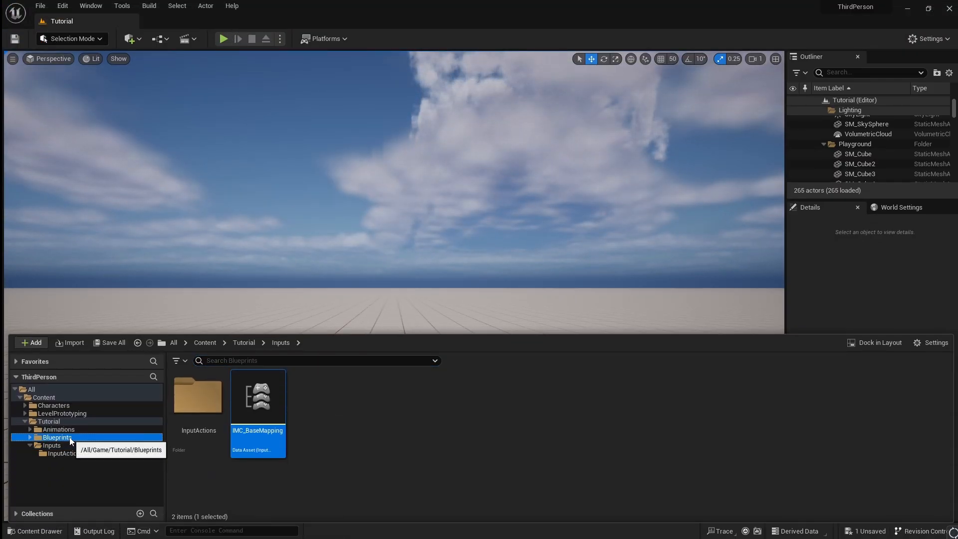
click(63, 444)
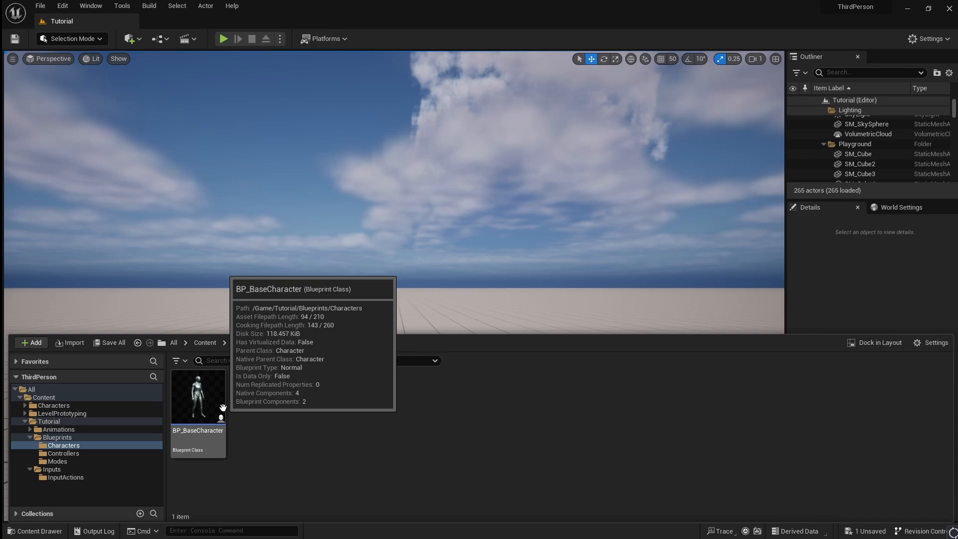
double_click(198, 396)
text(ia jum)
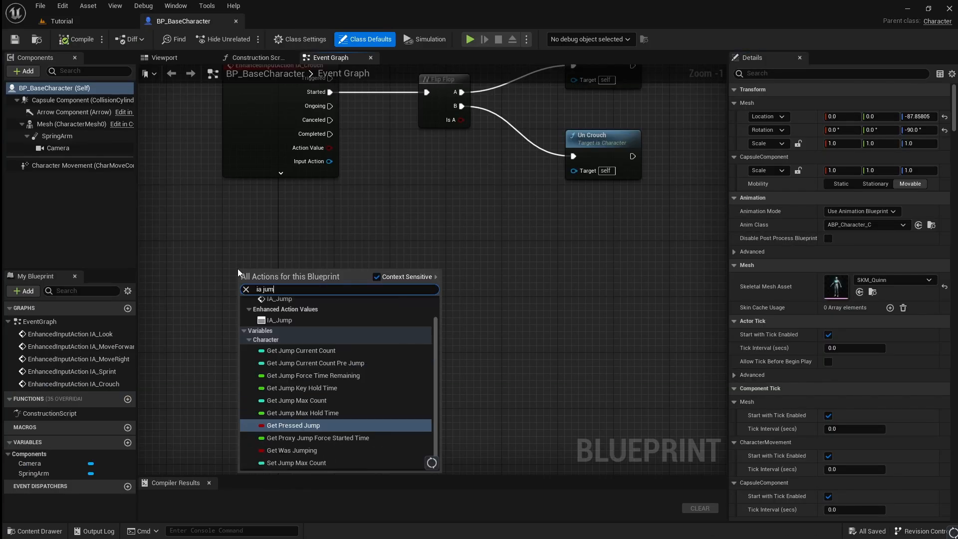
Step: Add an IA_Jump event wiring Started to Jump, and Canceled and Completed to Stop Jumping
click(279, 299)
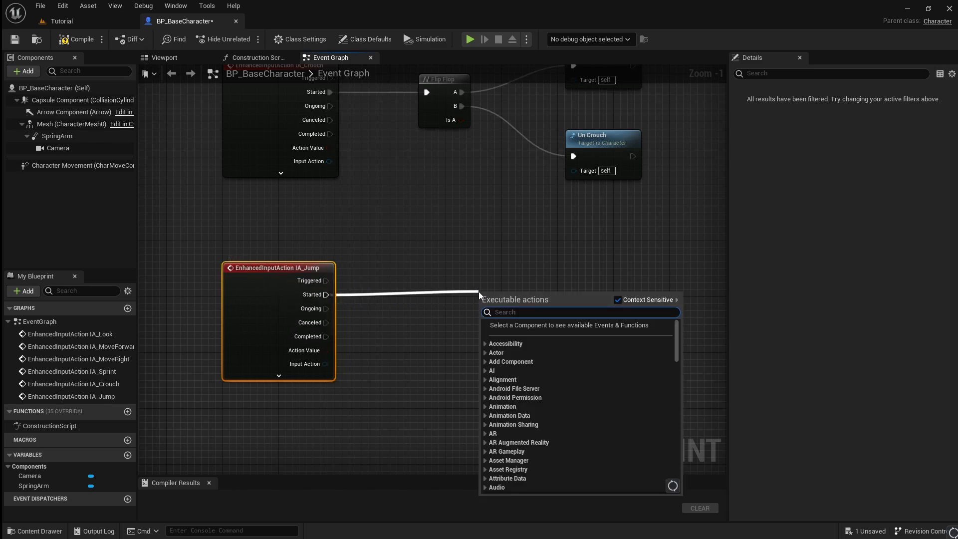
text(jump)
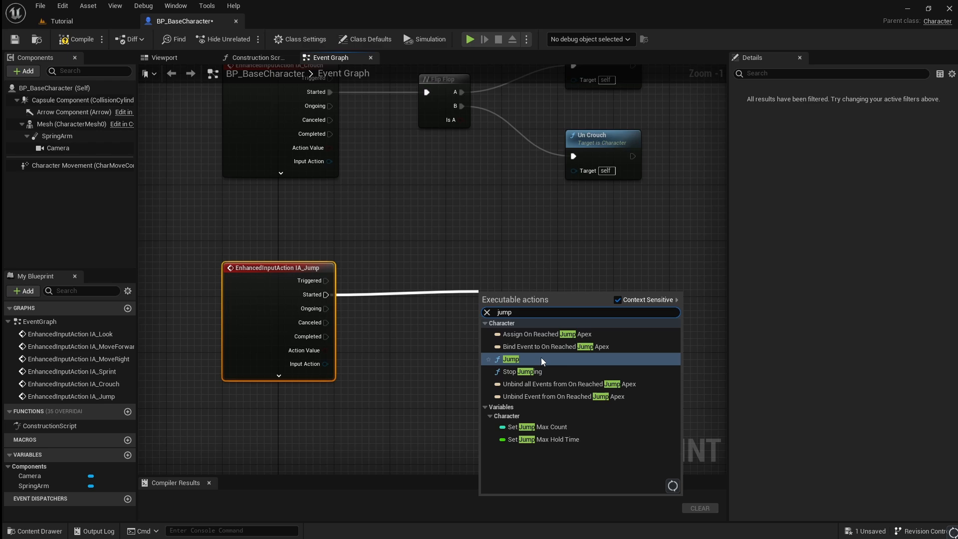
click(511, 359)
text(stop jump)
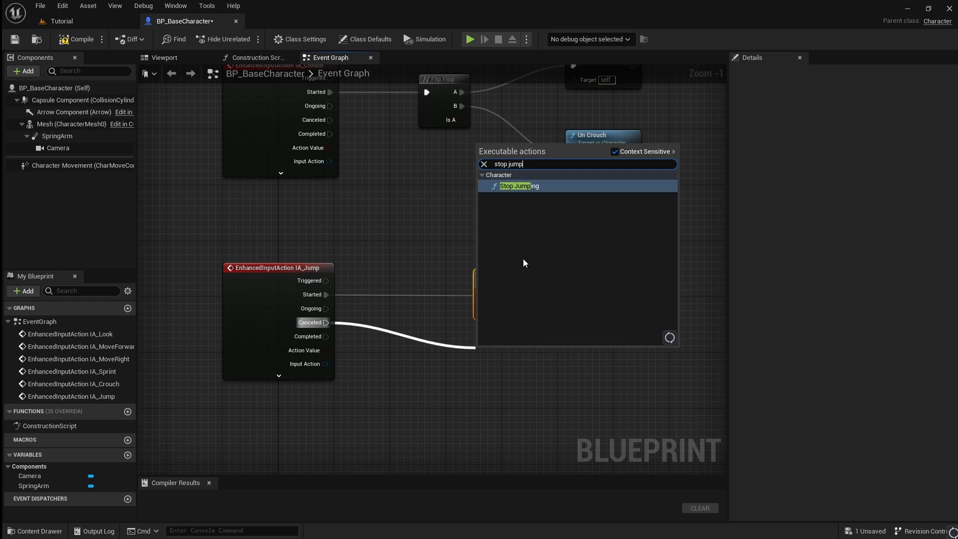
click(519, 185)
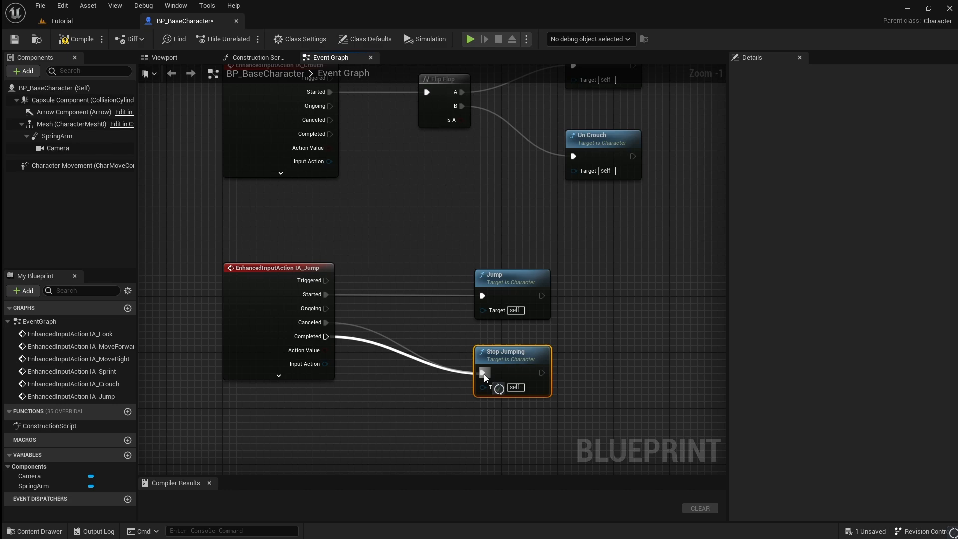
click(74, 165)
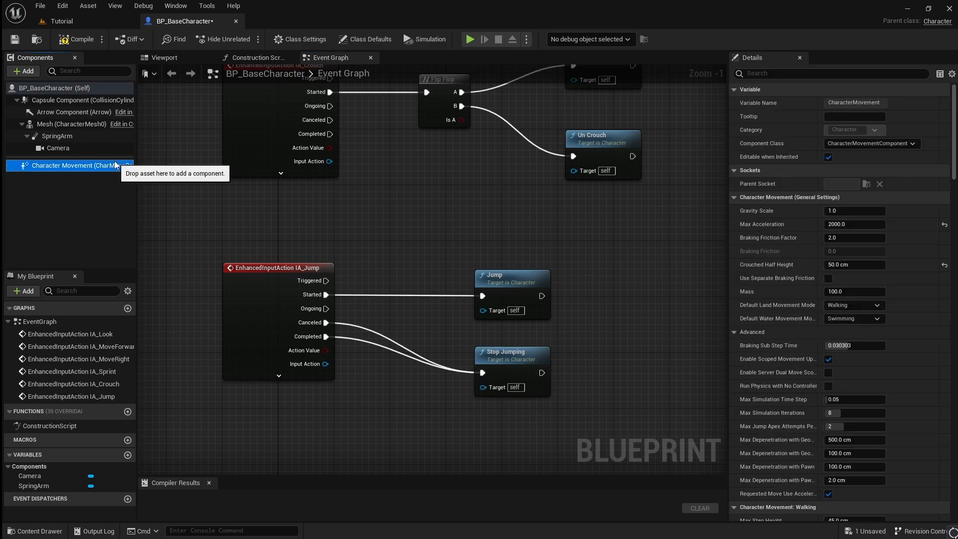
mouse_move(762, 175)
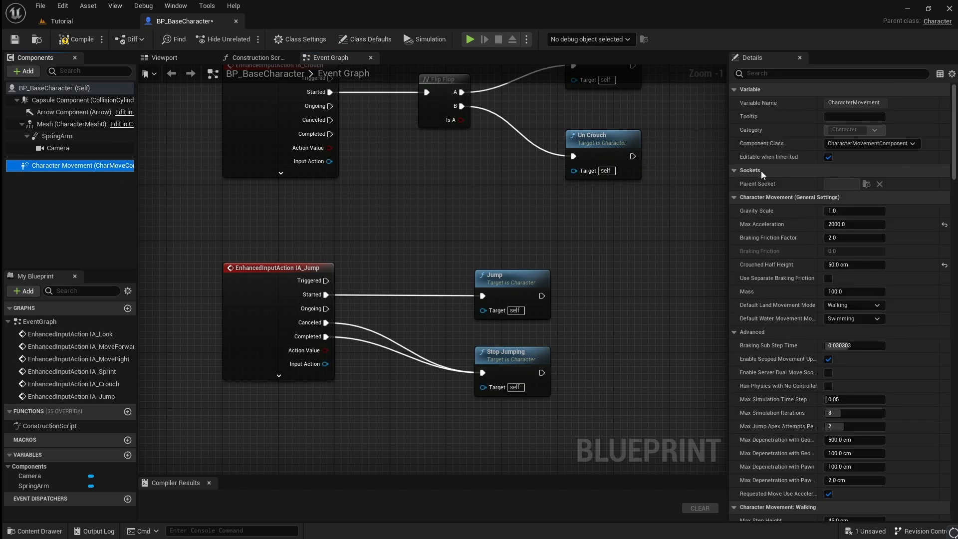
Step: Scroll Character Movement's Details to the Jumping / Falling settings (Jump Z Velocity 420)
scroll(down, 3)
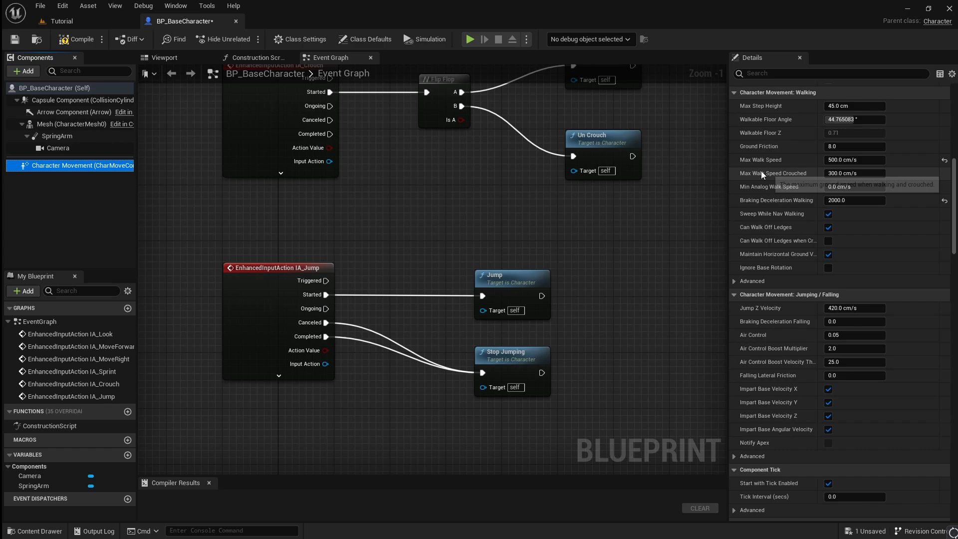
scroll(down, 3)
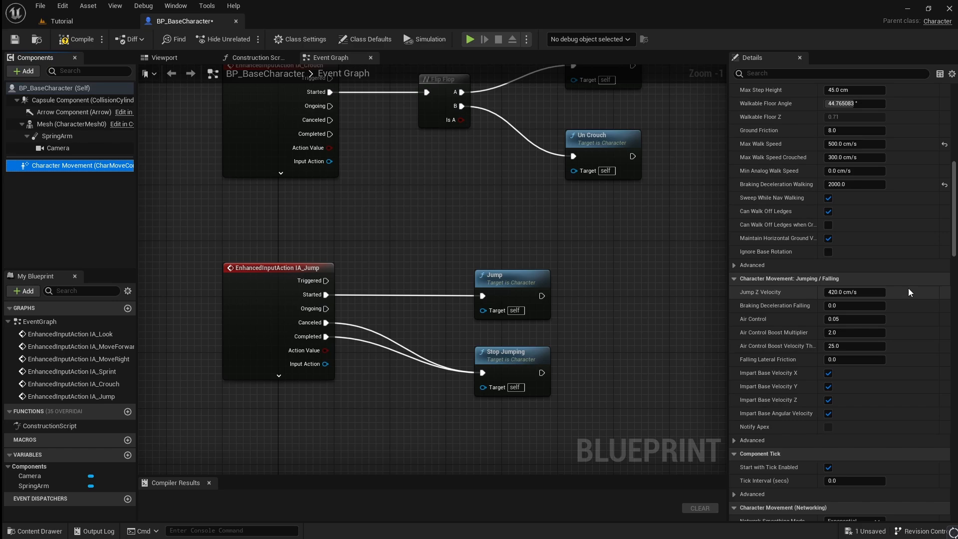
mouse_move(313, 134)
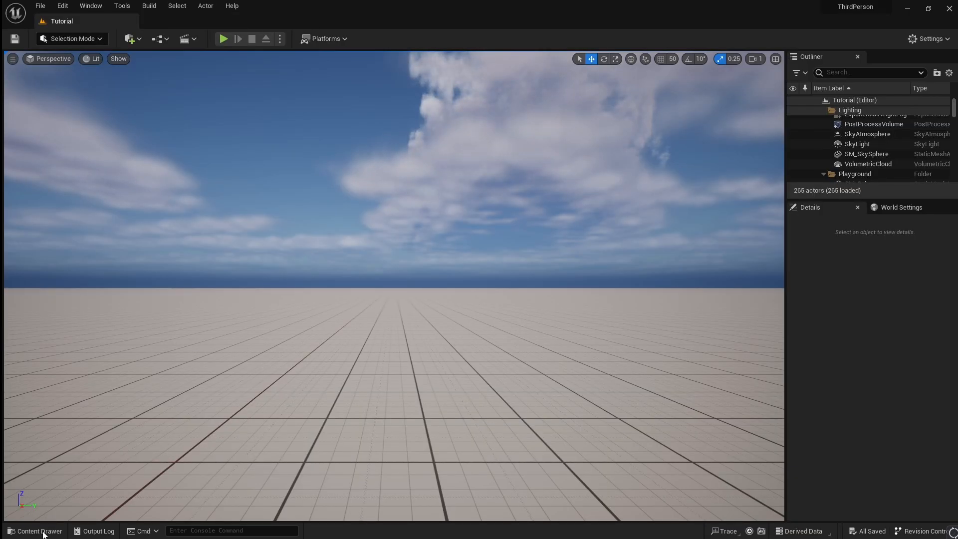
Step: Open ABP_Character from the Content Drawer and switch to its Event Graph
click(39, 530)
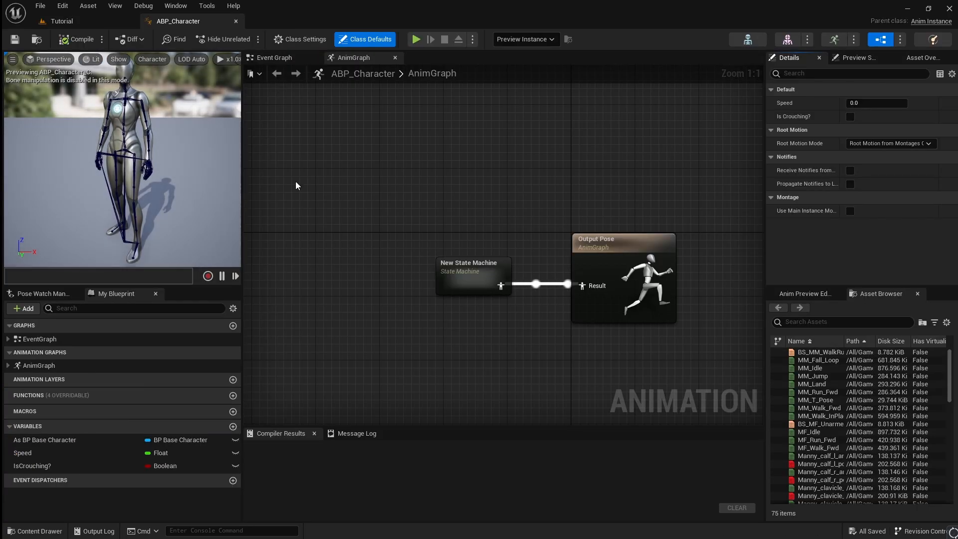
click(275, 58)
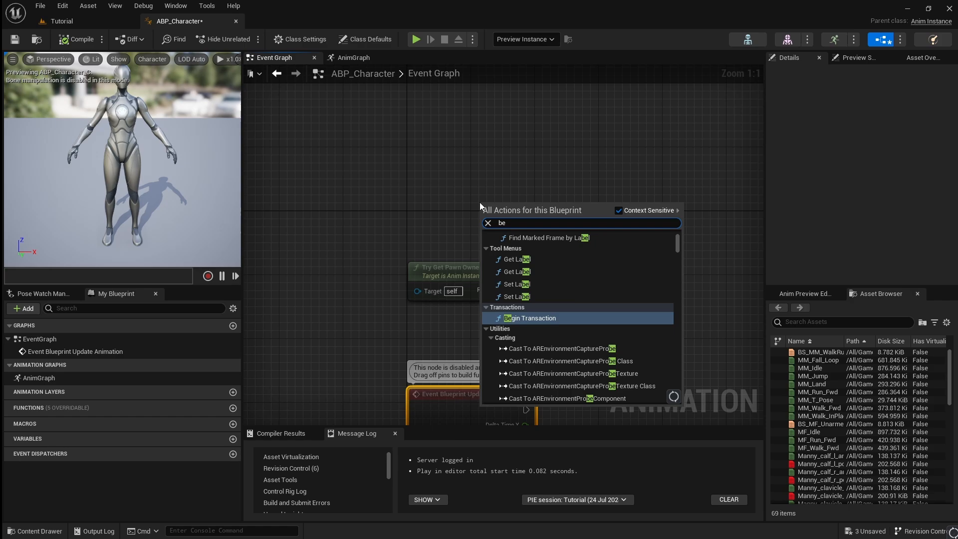
Step: On Begin Play, cast to BP_BaseCharacter and promote As BP Base Character to a variable
text(begin play)
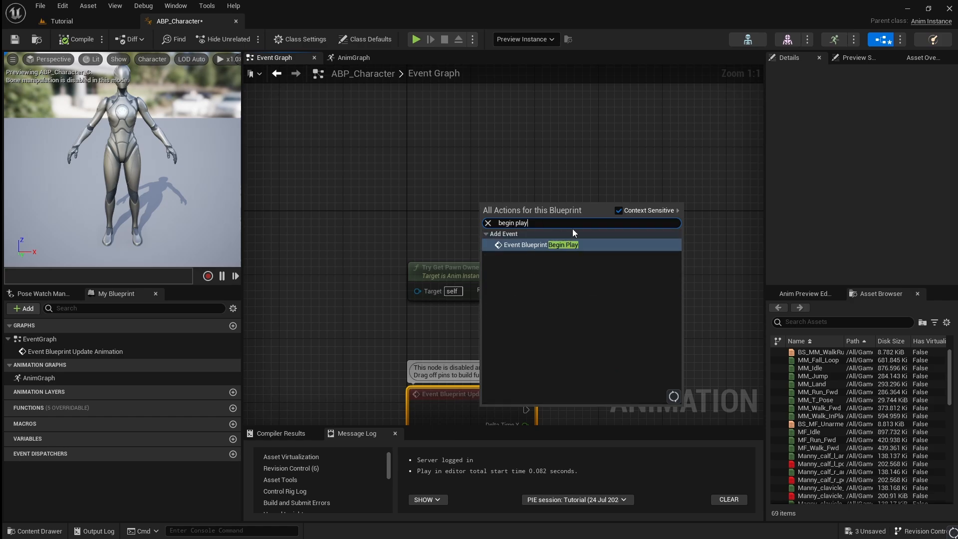
click(539, 245)
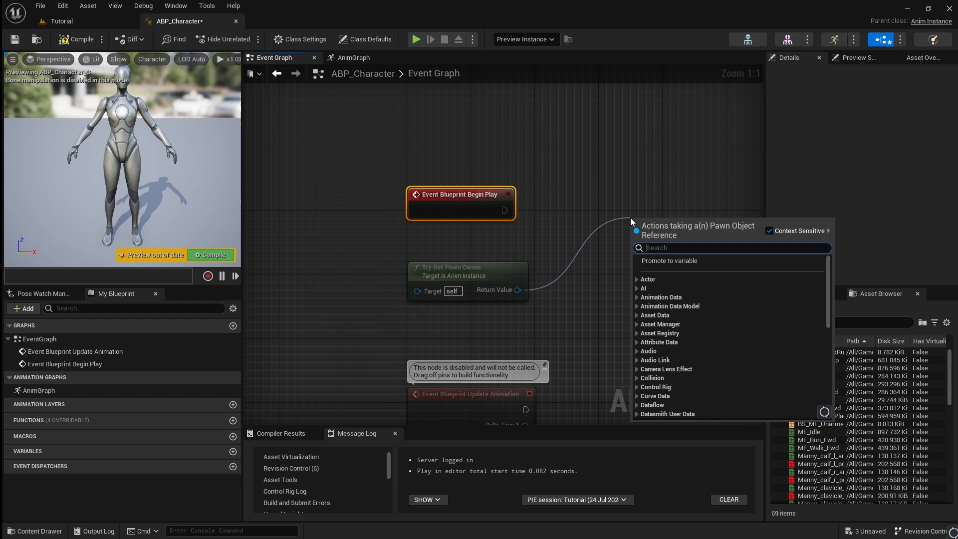
text(cast to bp)
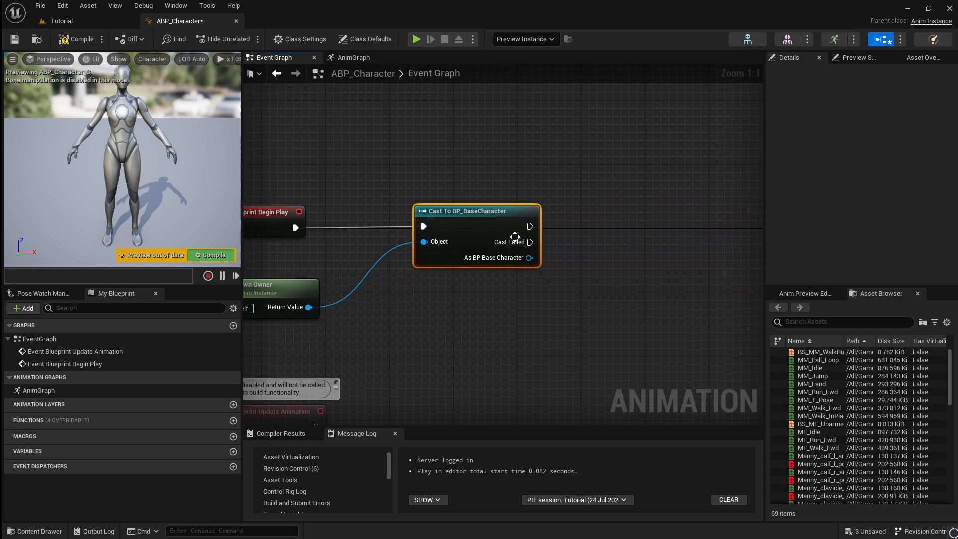
right_click(529, 257)
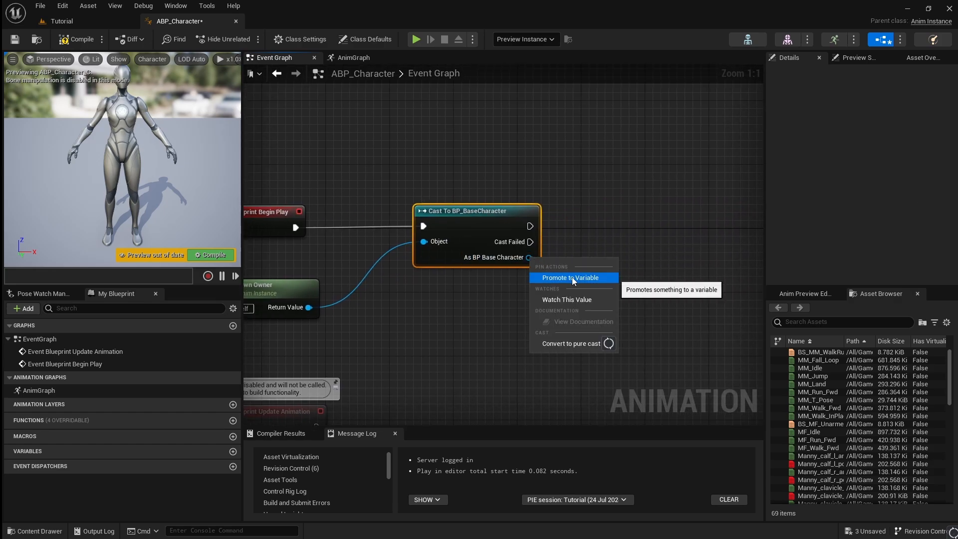
click(569, 277)
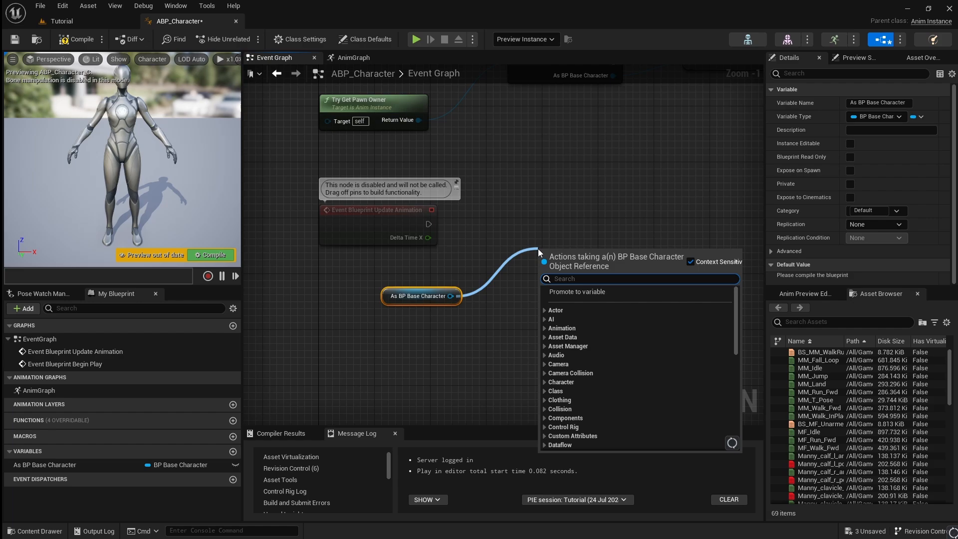
Step: Add an Is Valid check on the character and get its Character Movement component
text(is valid)
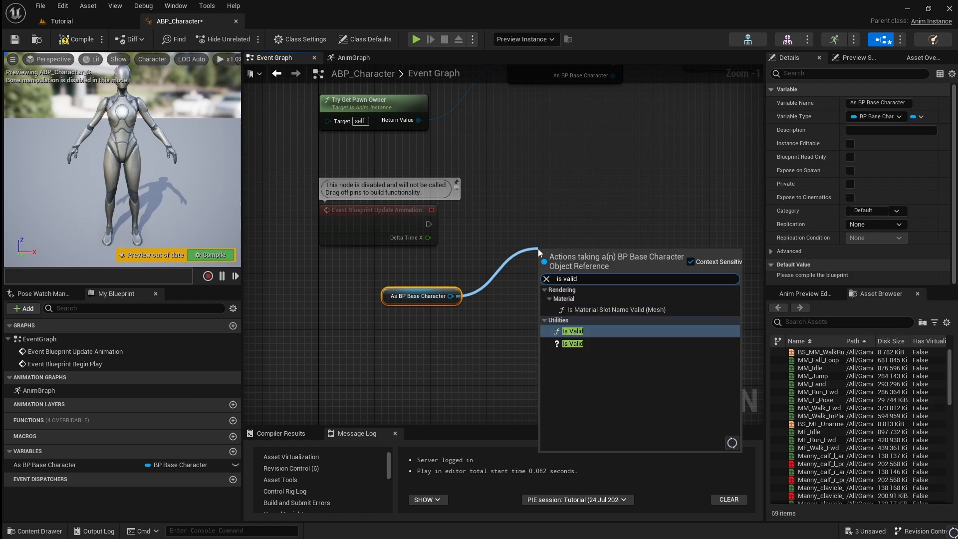
click(572, 343)
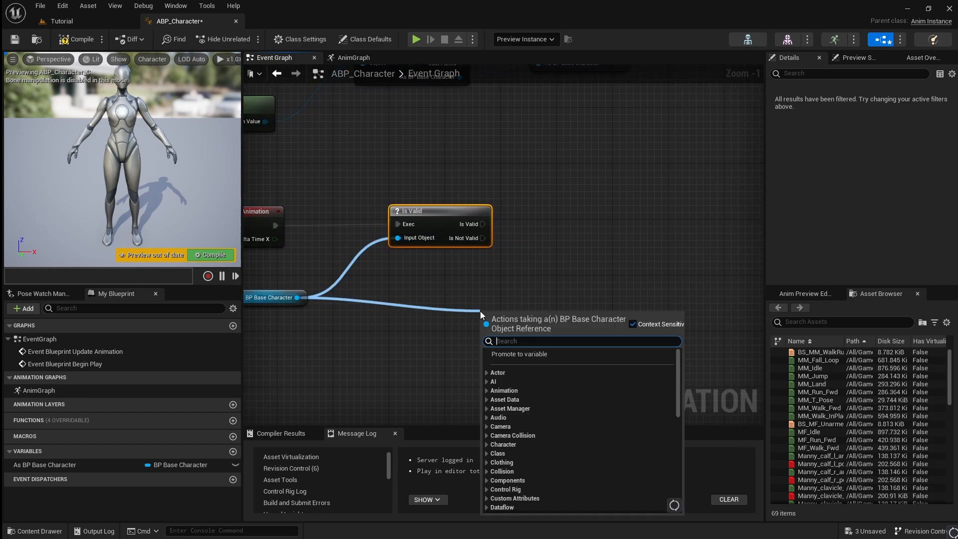
text(character movement)
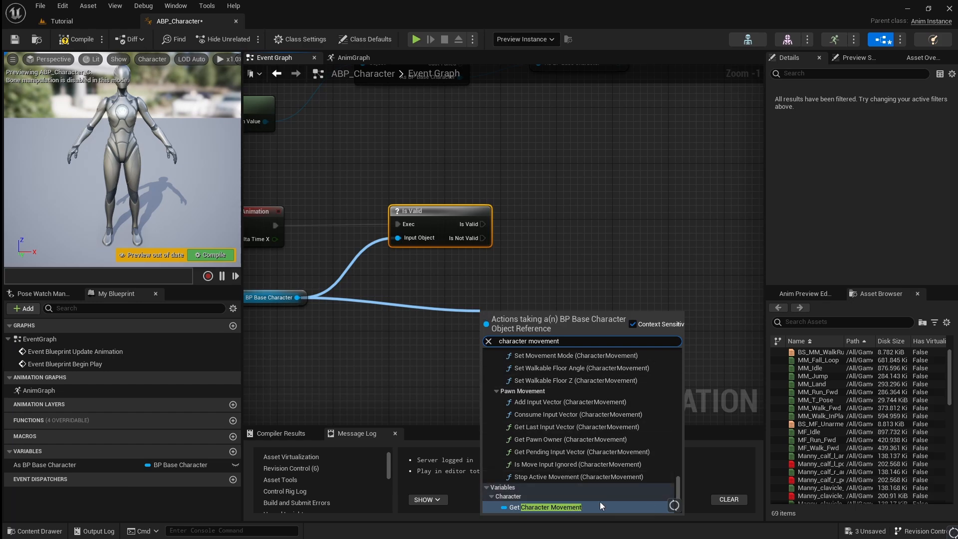
click(549, 507)
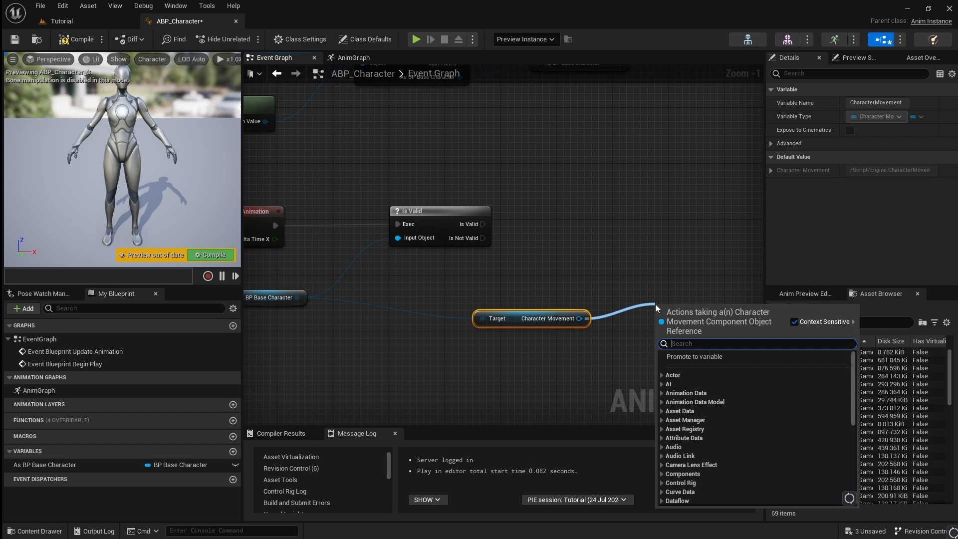
Step: Take the movement Velocity's Vector Length XY and promote it to a Speed variable
text(get velocity)
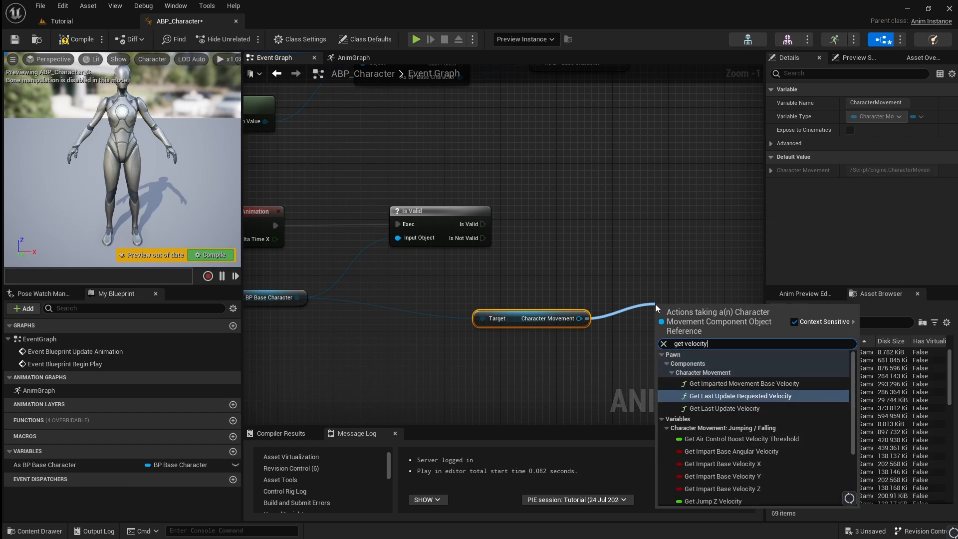
scroll(down, 3)
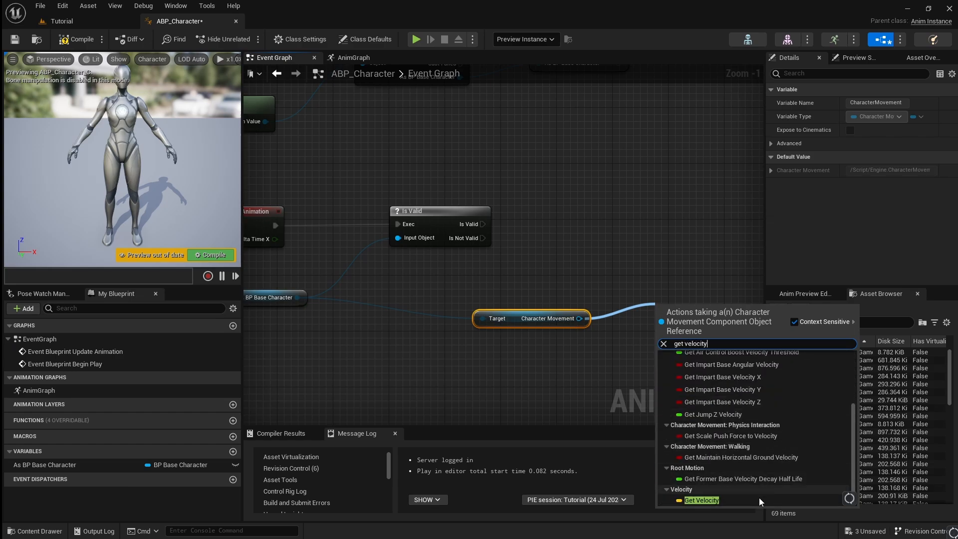
click(702, 500)
text(vector leng)
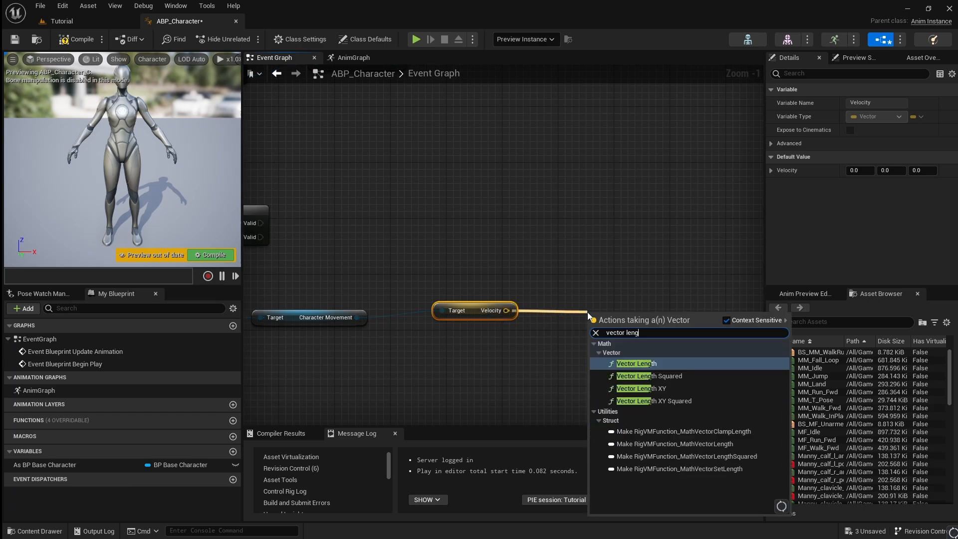
text(th)
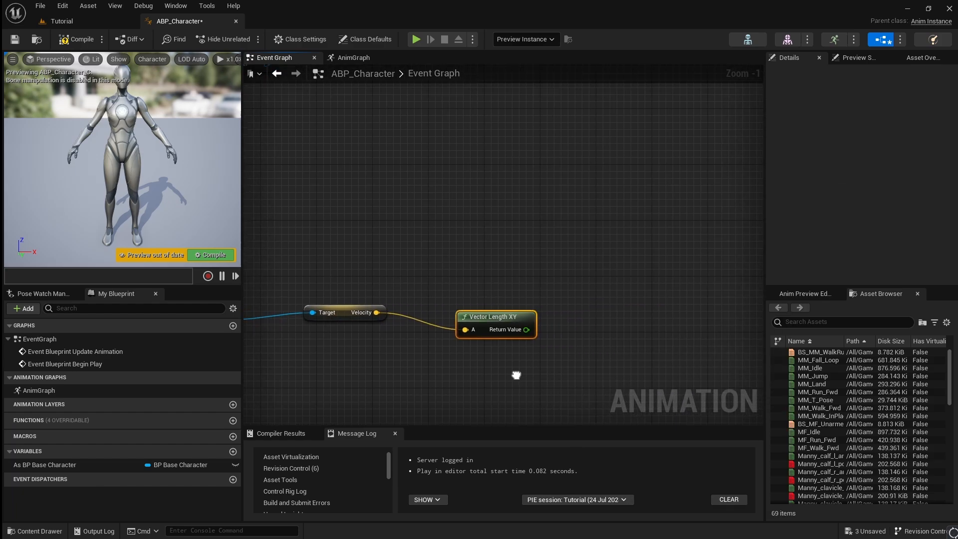
right_click(527, 330)
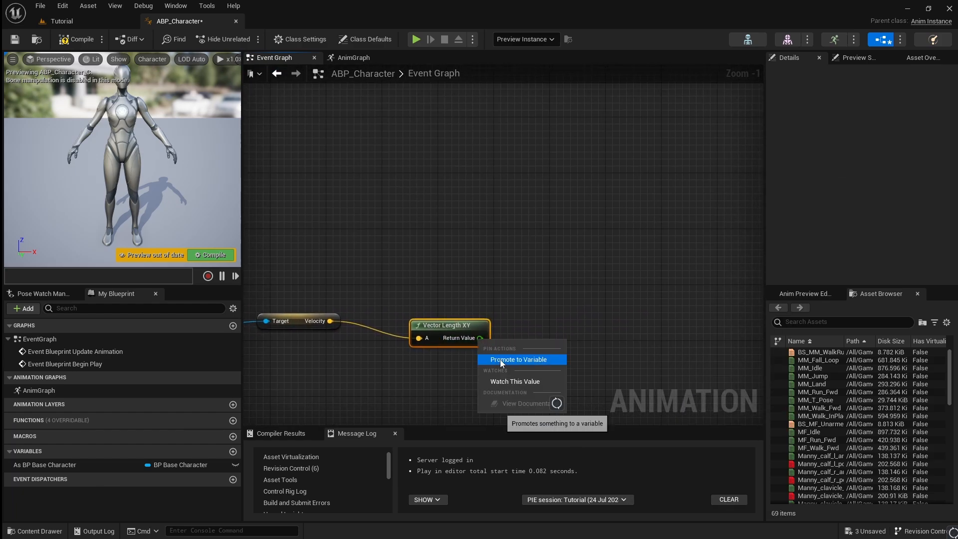
click(519, 360)
text(Speed)
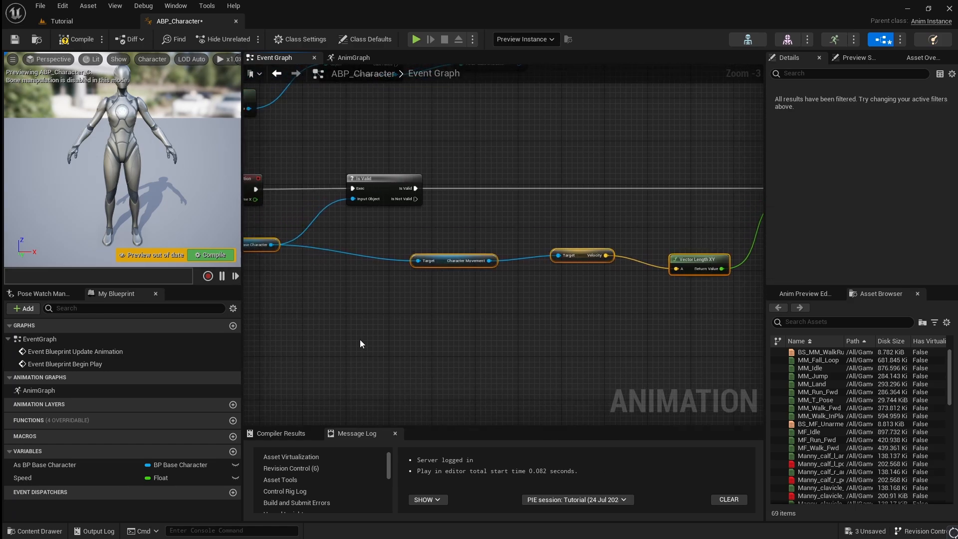
scroll(down, 3)
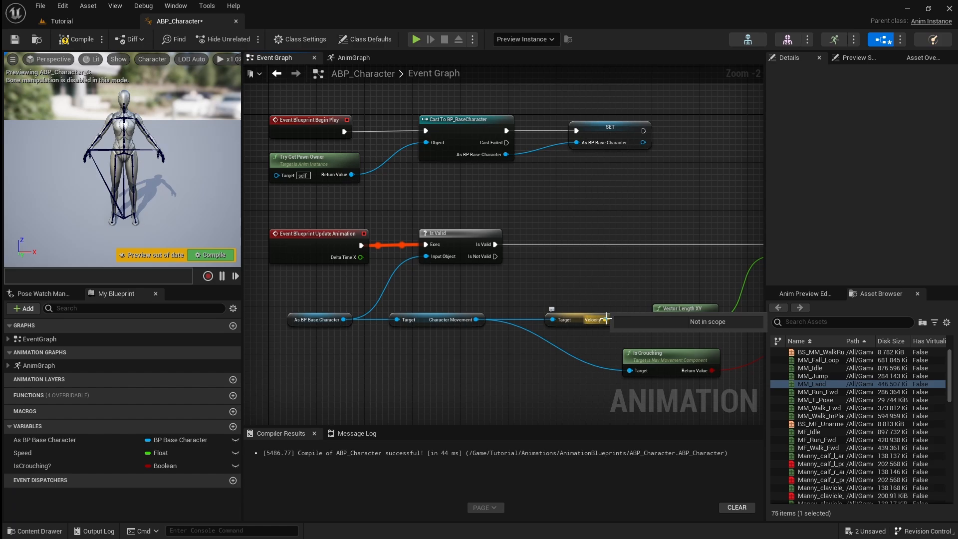
Step: Promote Velocity to a variable and store Is Falling in a new IsFalling? variable
right_click(601, 319)
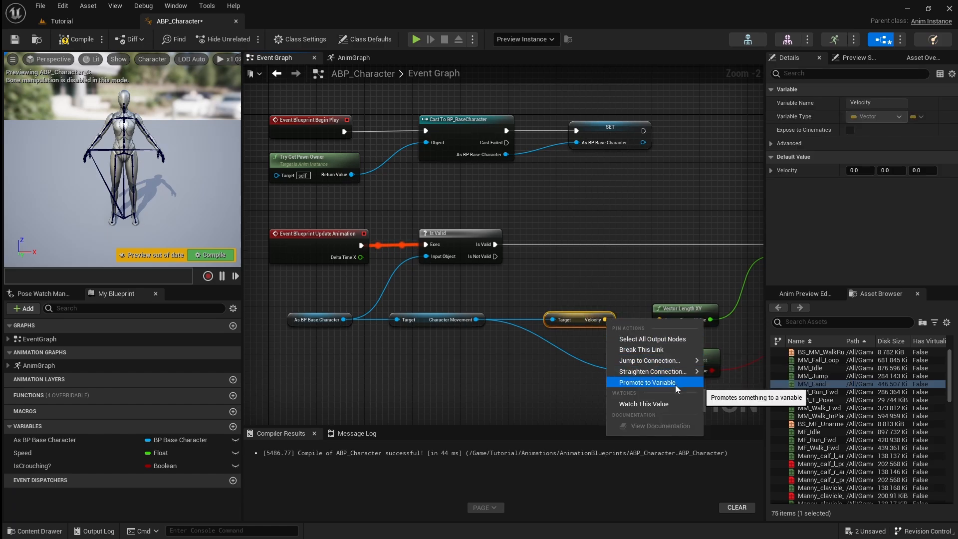
click(647, 382)
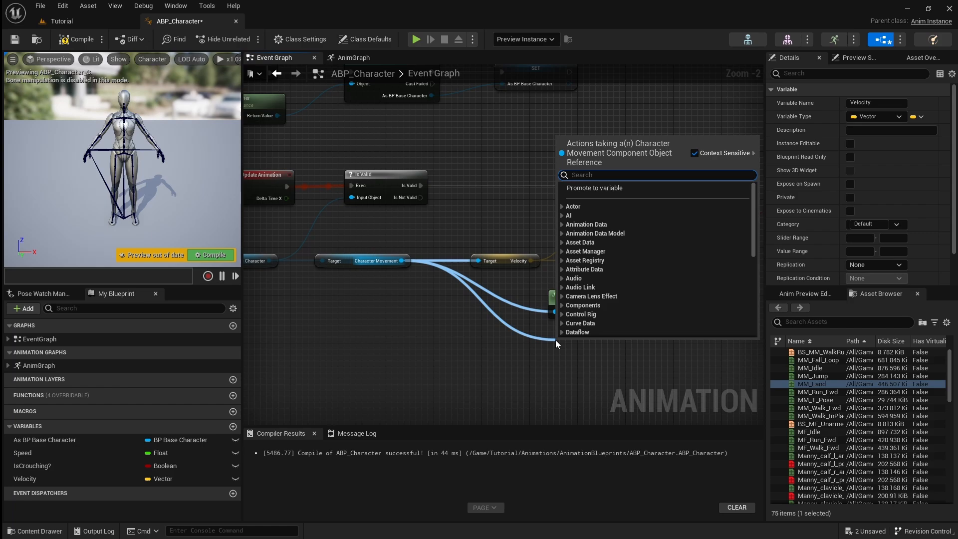
text(is falling)
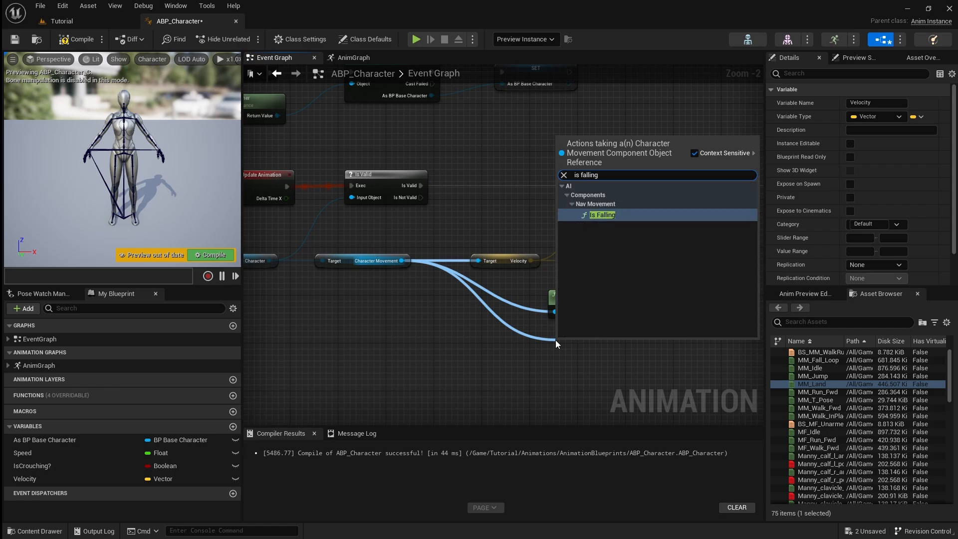
click(603, 214)
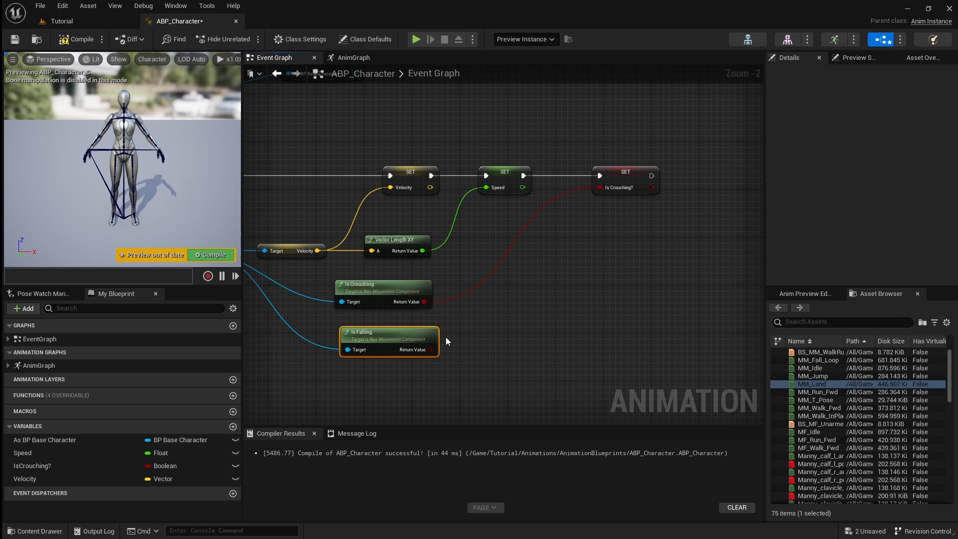
right_click(430, 349)
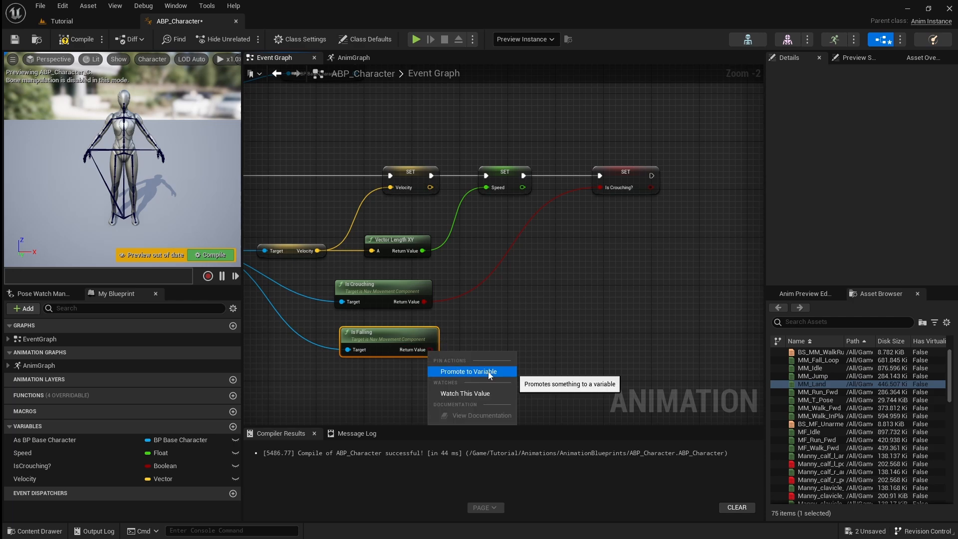
click(468, 371)
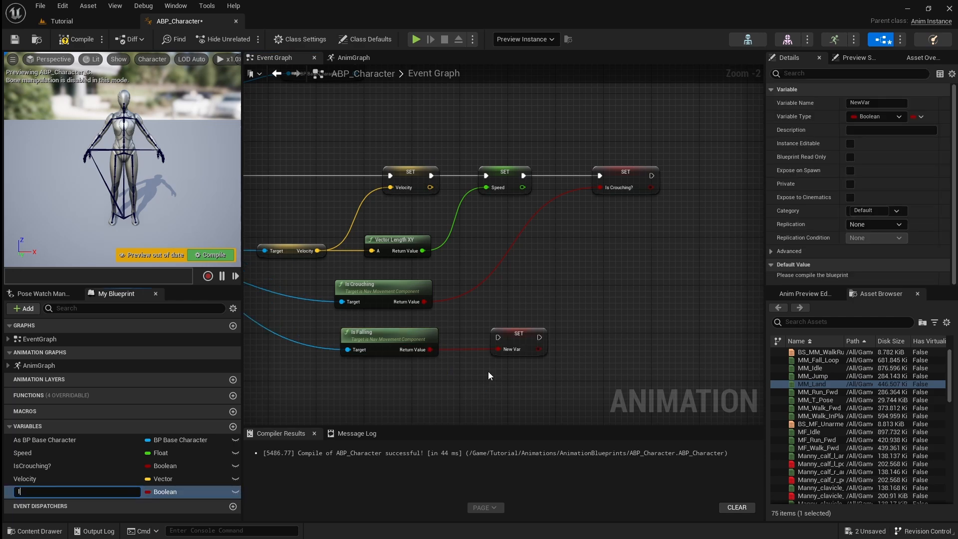
text(IsFalling?)
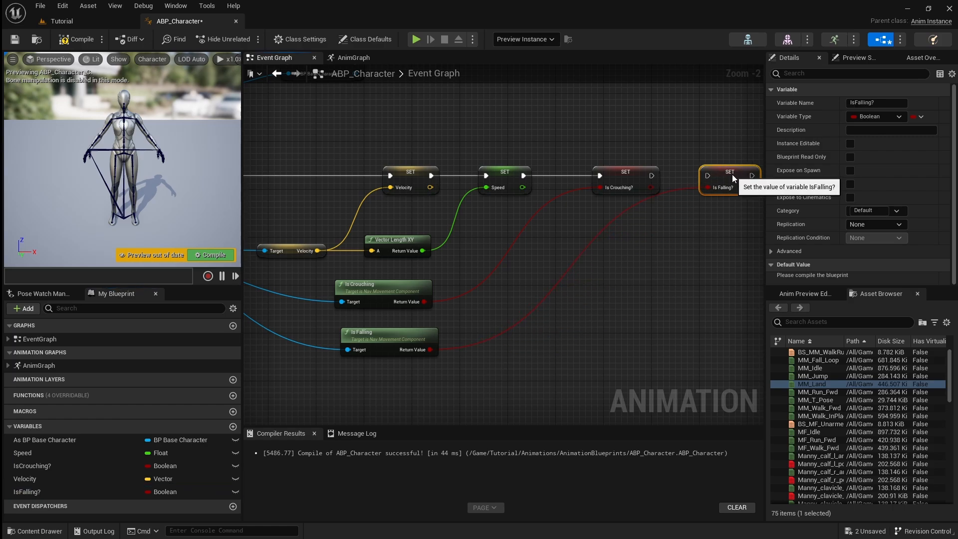
mouse_move(634, 162)
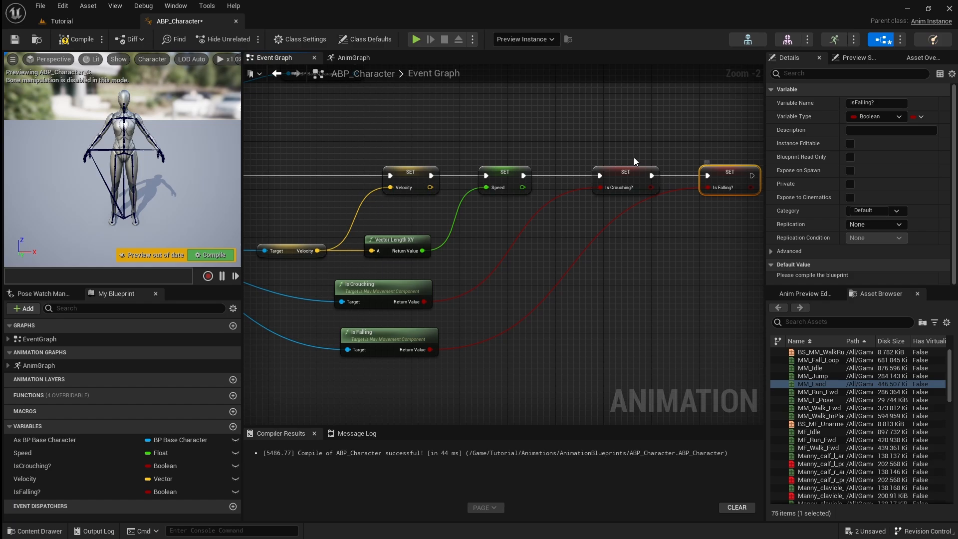
mouse_move(14, 39)
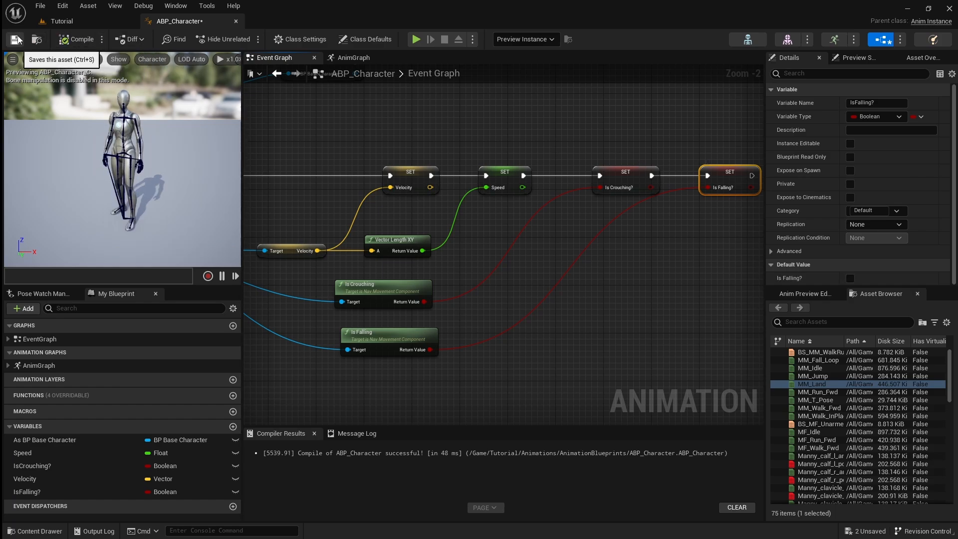
Step: In the AnimGraph's New State Machine, add a Jump state from Locomotion and open its transition rule
click(353, 58)
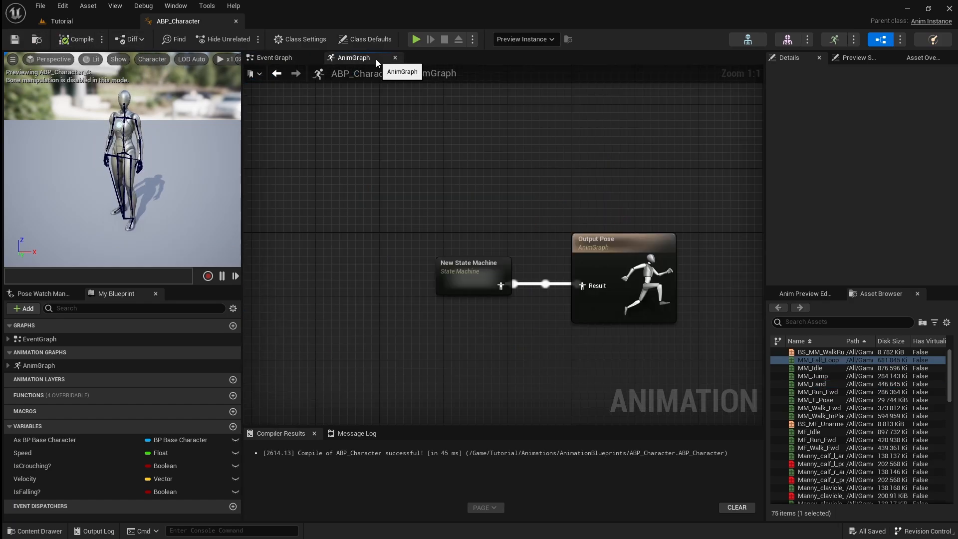
double_click(473, 275)
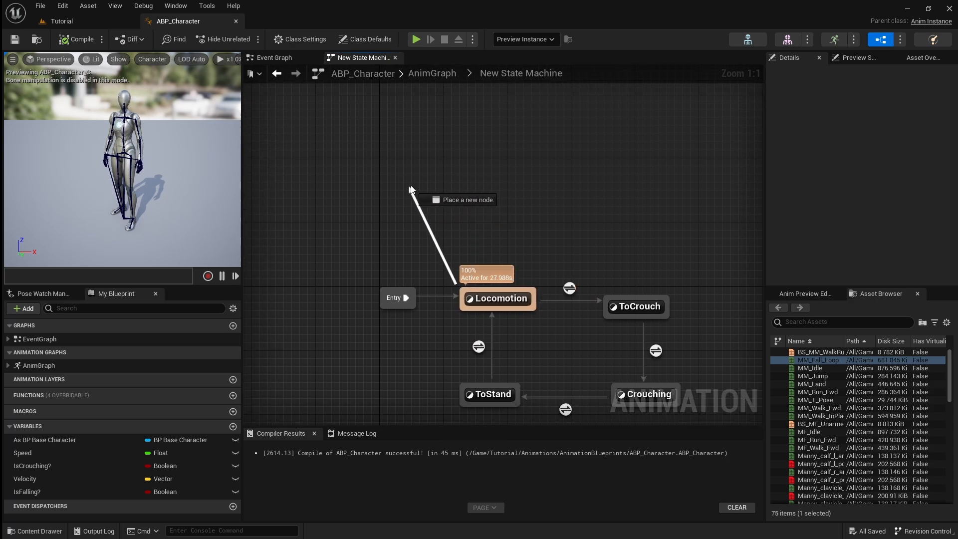
click(427, 194)
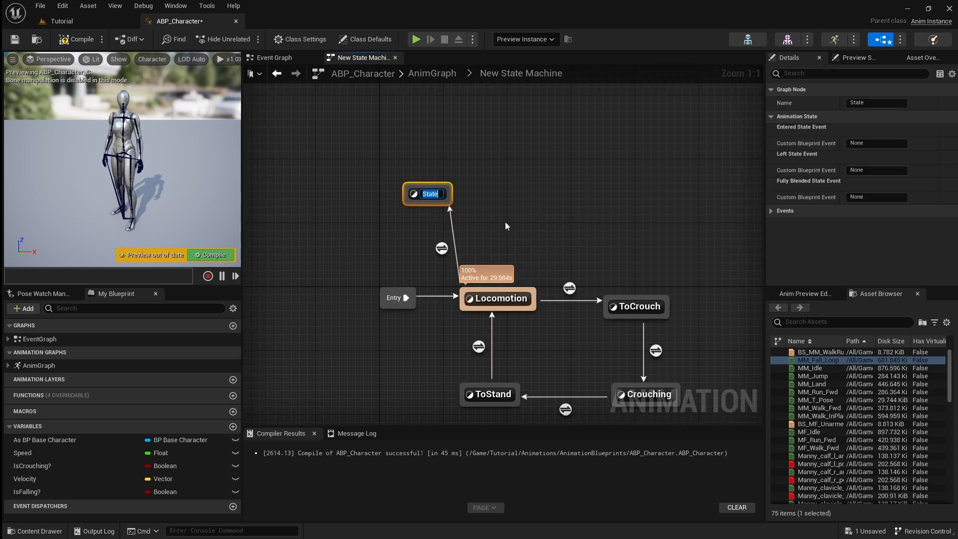
text(Jump)
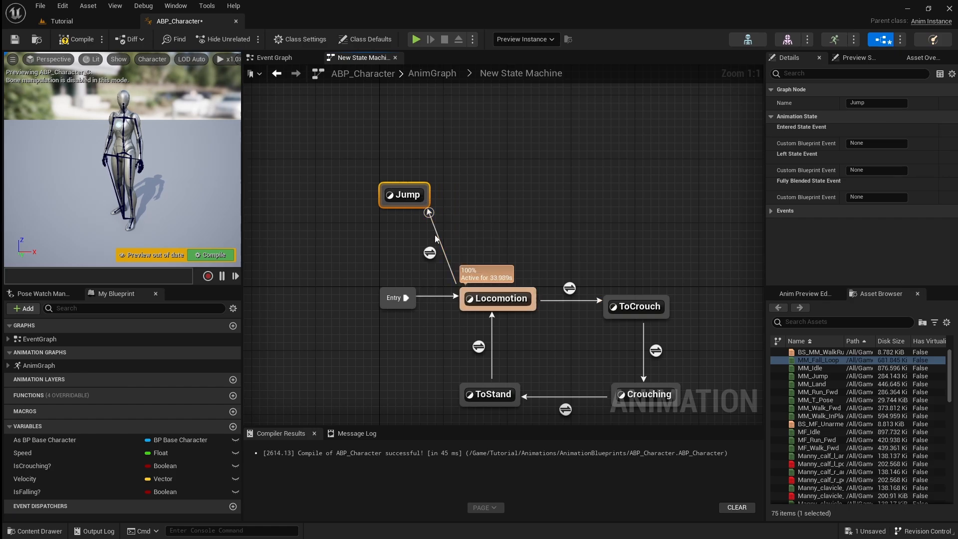
double_click(428, 251)
text(a)
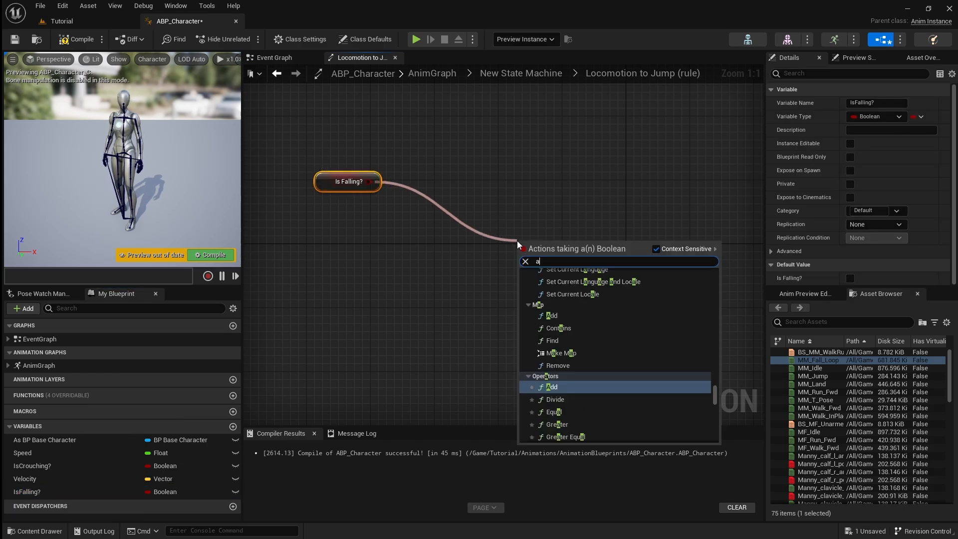
Step: Split Velocity, feed Velocity Z > 0.0 into the AND node, then return to New State Machine
text(nd)
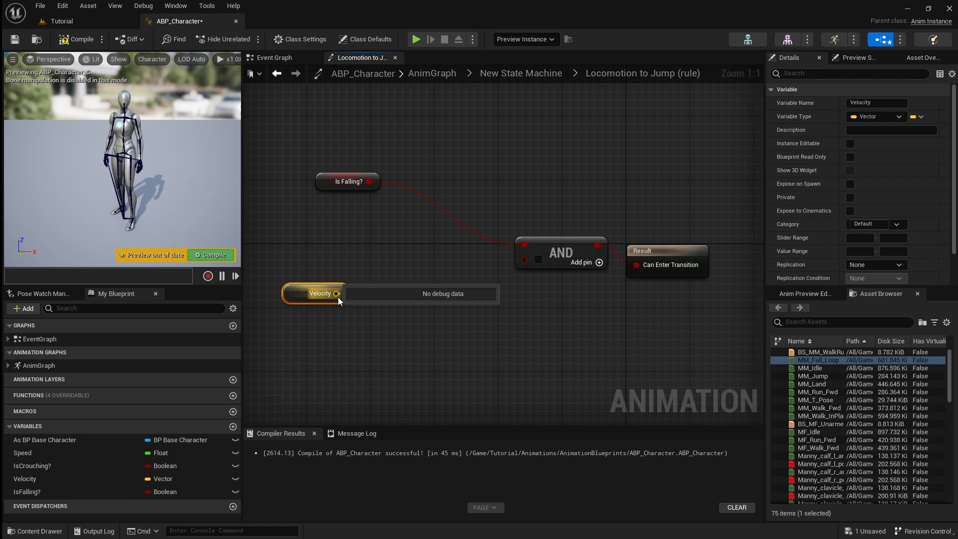
click(337, 294)
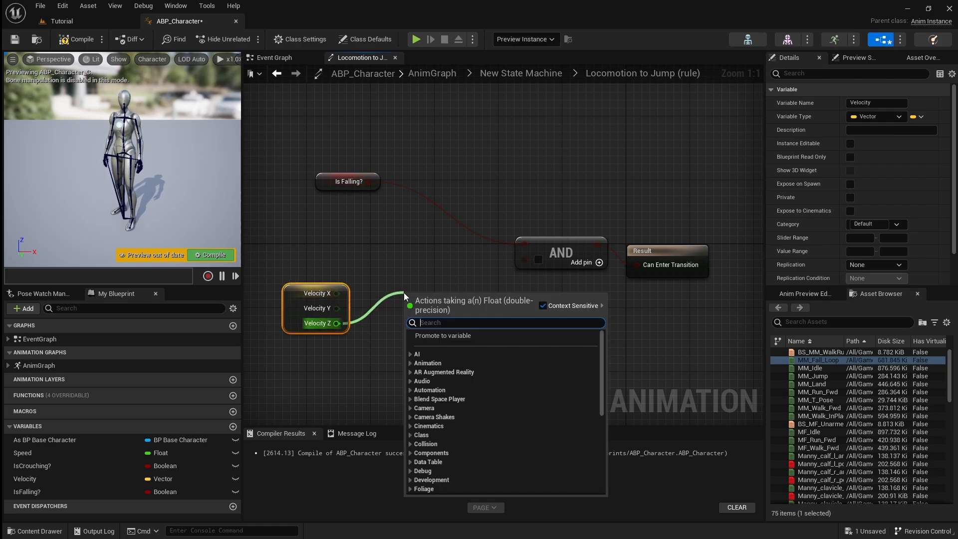
text(greater)
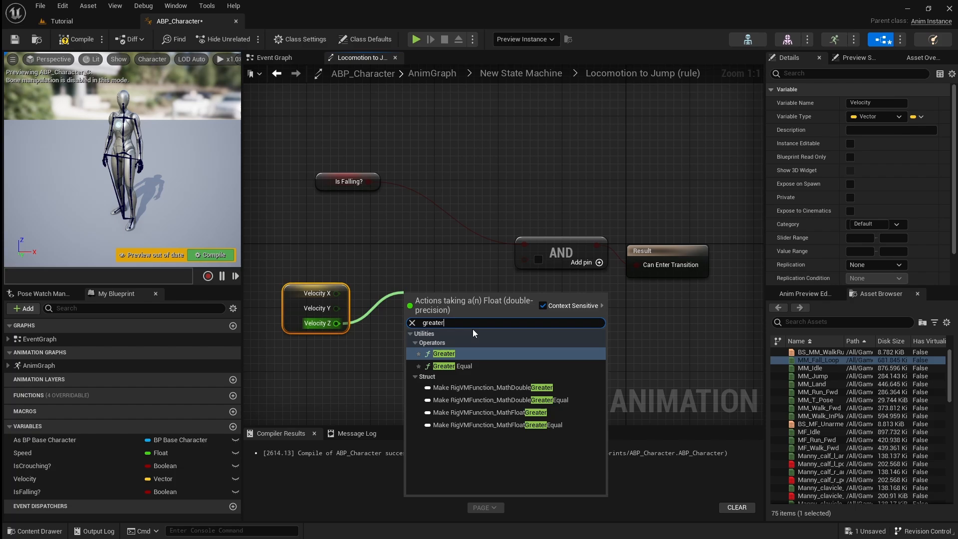
click(445, 353)
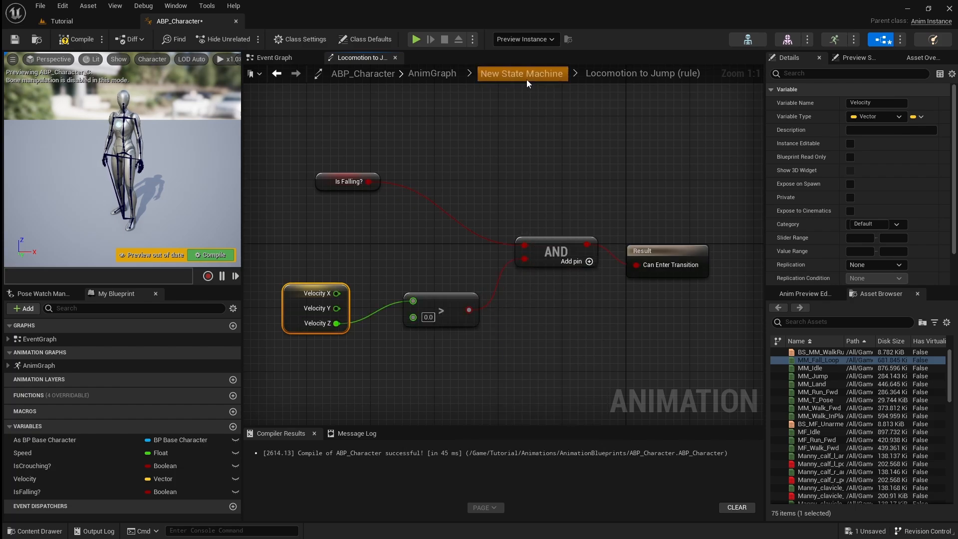
click(521, 73)
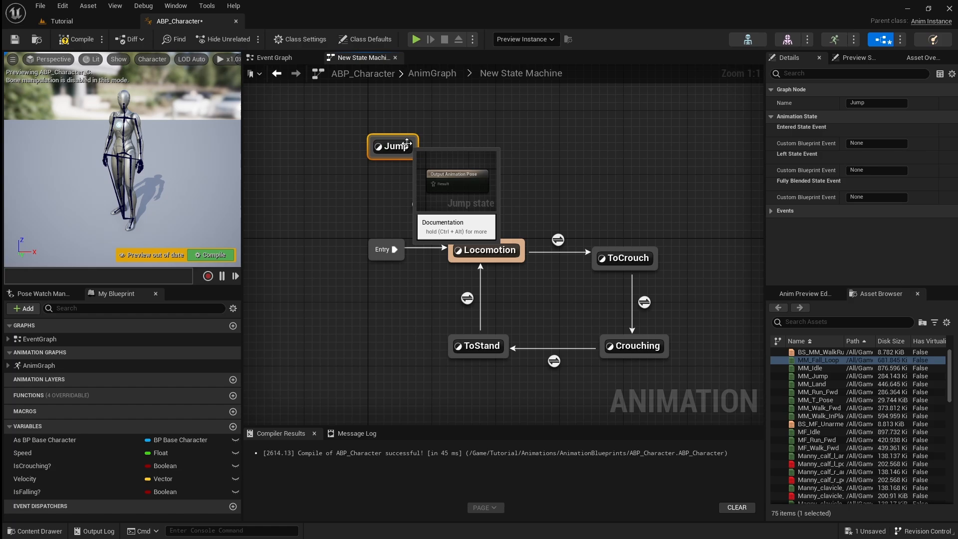
Step: Feed the MM_Jump sequence into the Jump state's Output Animation Pose, then return
double_click(393, 145)
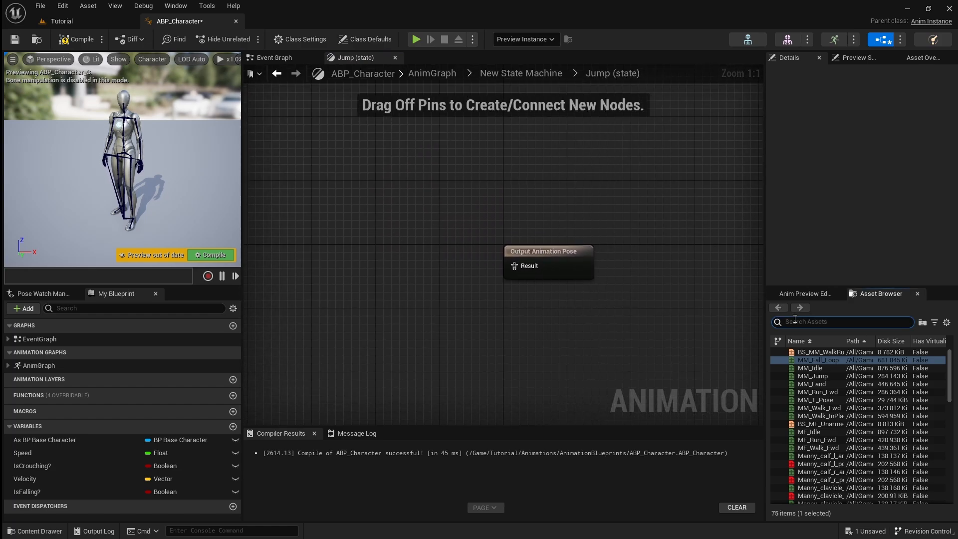
text(jump)
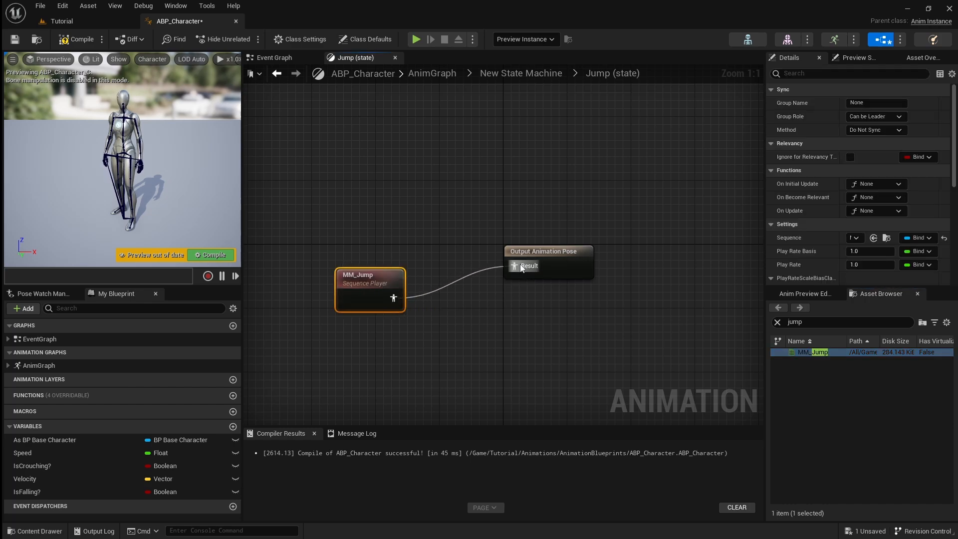
click(520, 73)
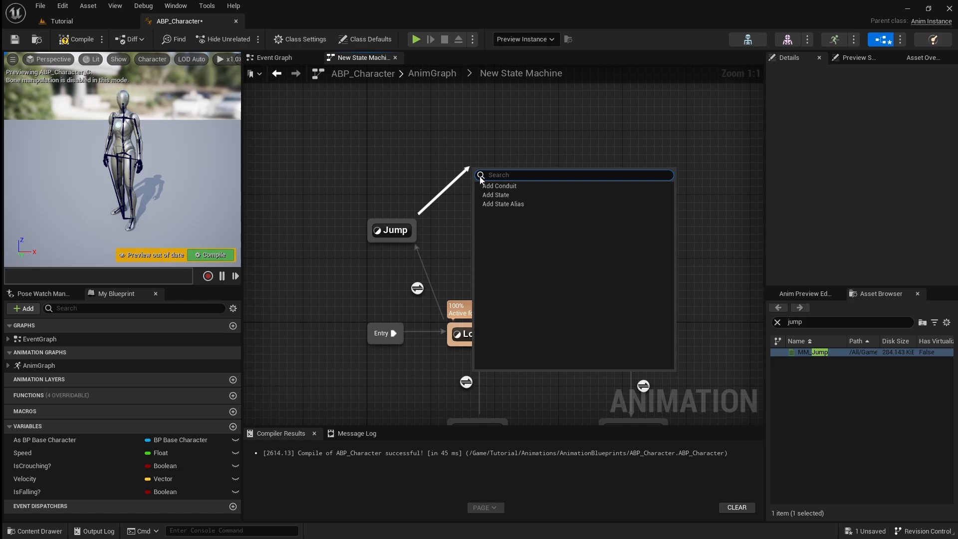
Step: Add a Falling state after Jump, entered when Jump's remaining animation fraction is below 0.2
click(496, 194)
text(Falling)
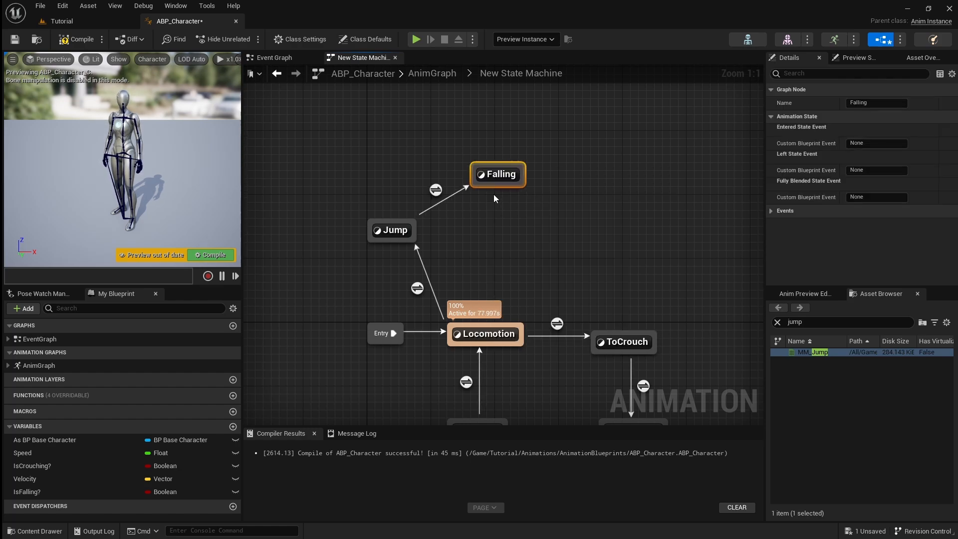
mouse_move(425, 190)
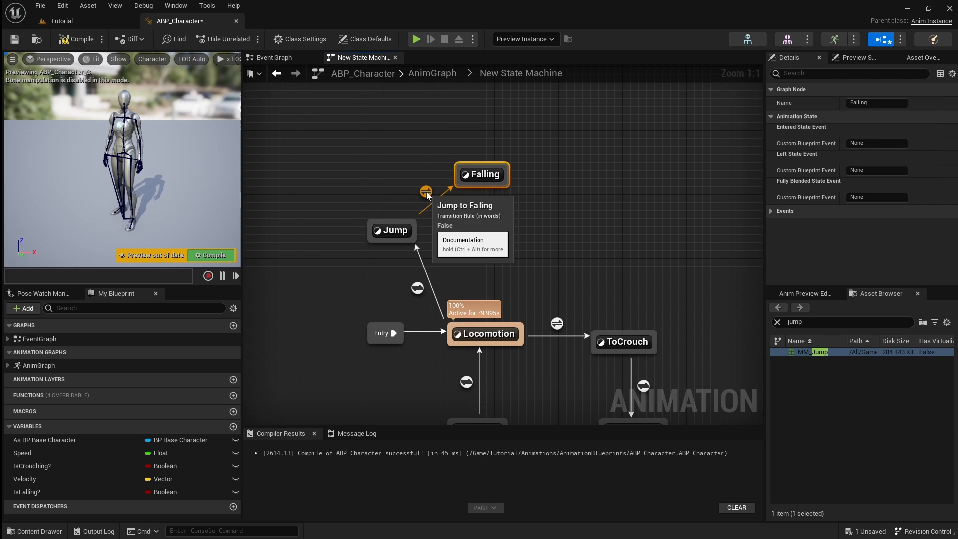
double_click(425, 191)
text(relevant)
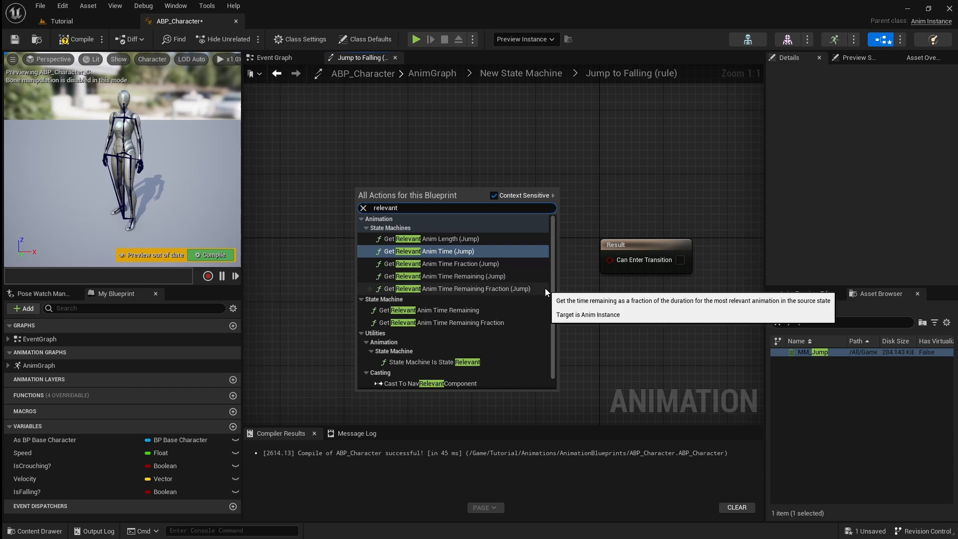
click(467, 288)
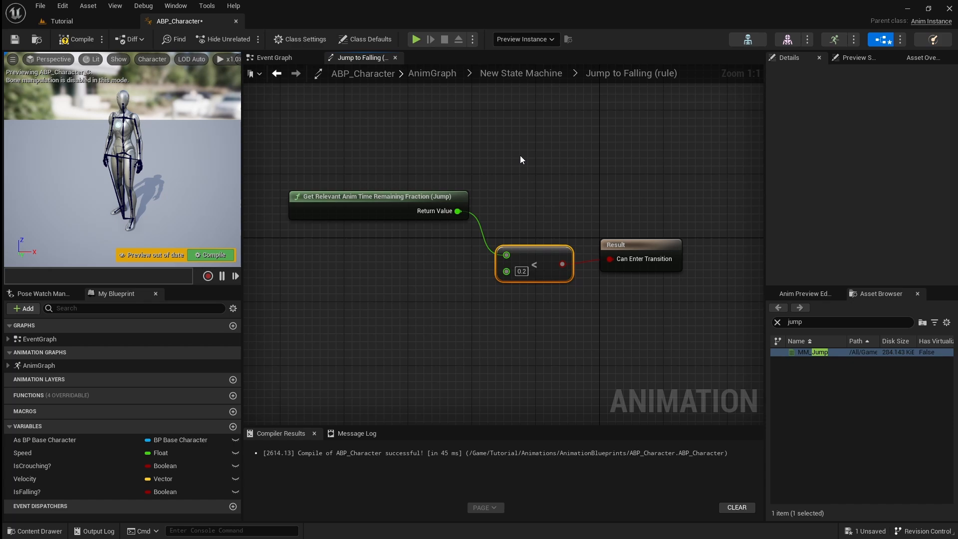
click(520, 73)
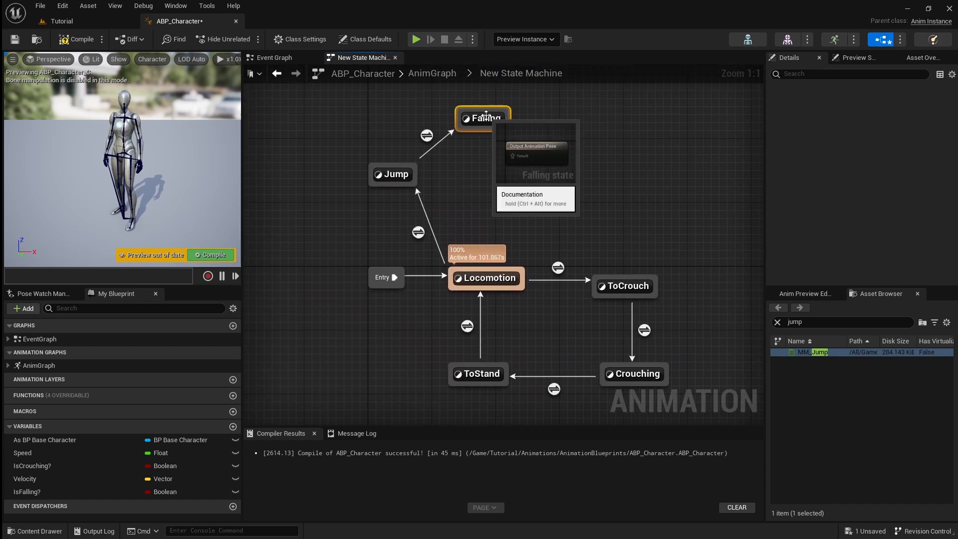
Step: Have the Falling state play MM_Fall_Loop with Loop Animation enabled
double_click(484, 118)
text(fall)
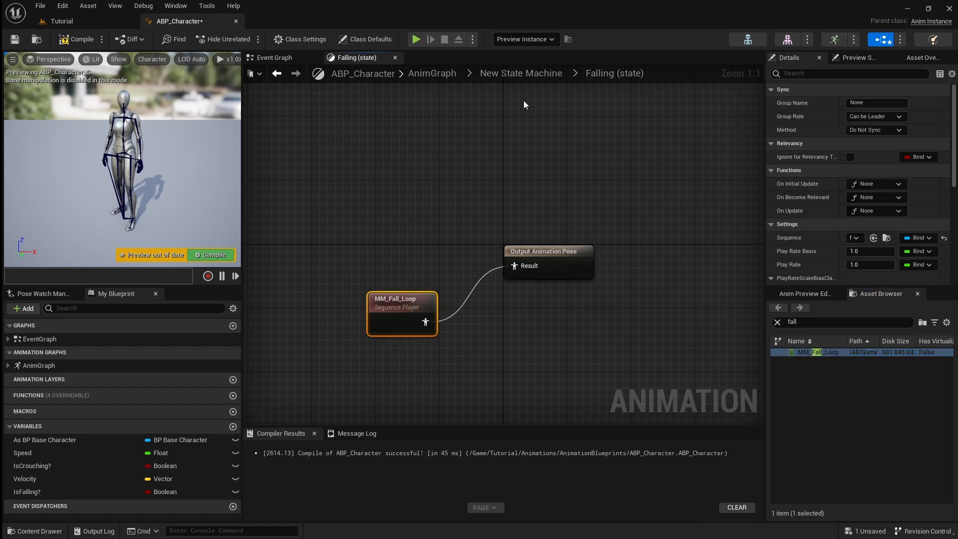
scroll(down, 3)
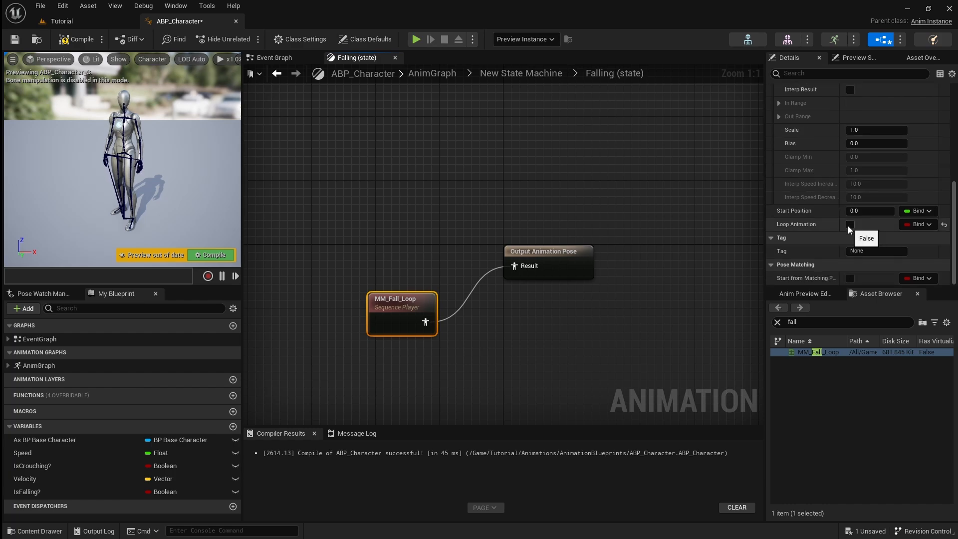
click(520, 73)
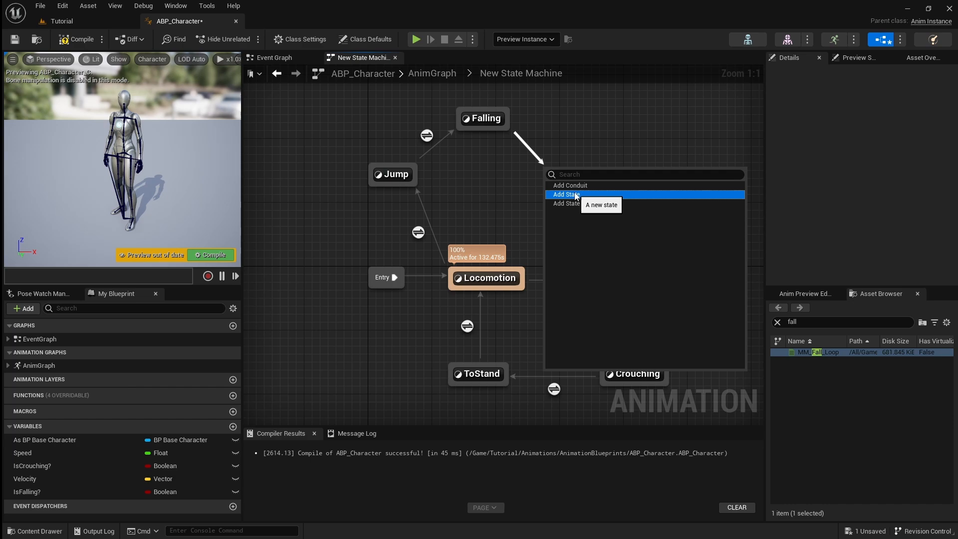
Step: Add a Land state after Falling, ruled by NOT Is Falling? AND Velocity Z <= 0.0
click(566, 195)
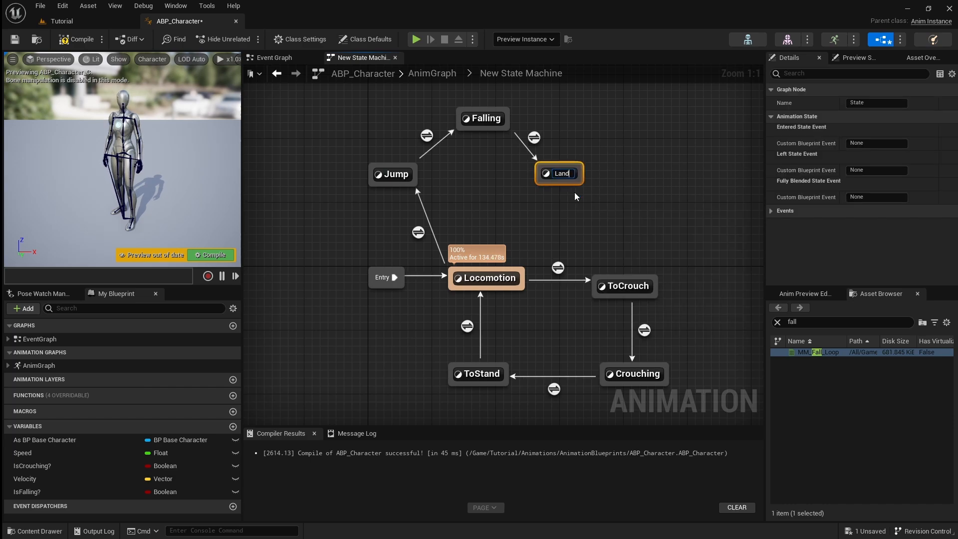
click(533, 136)
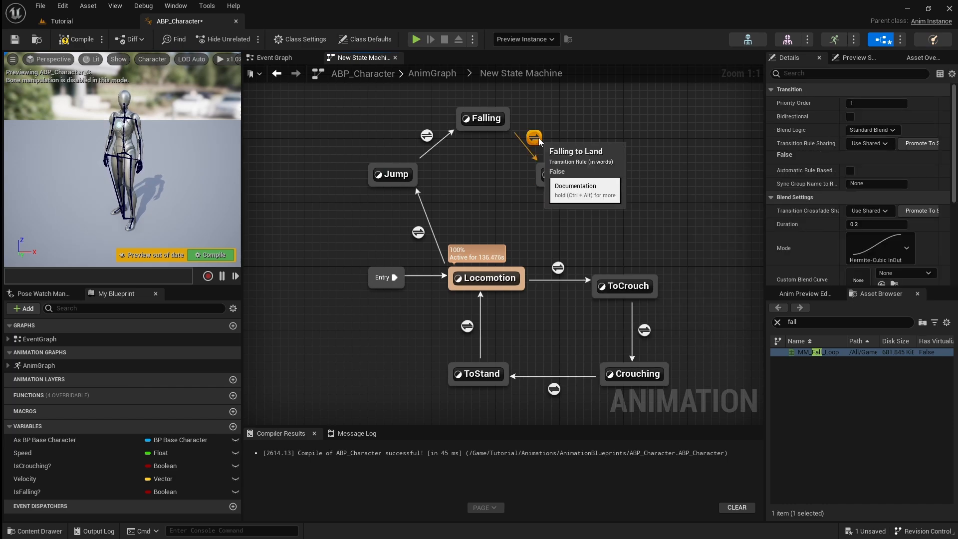
double_click(533, 136)
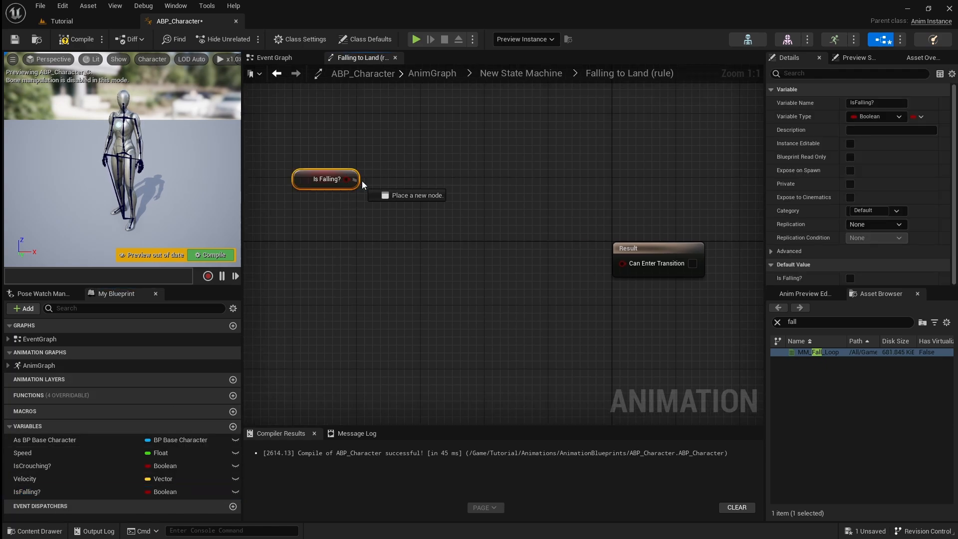
text(not boo)
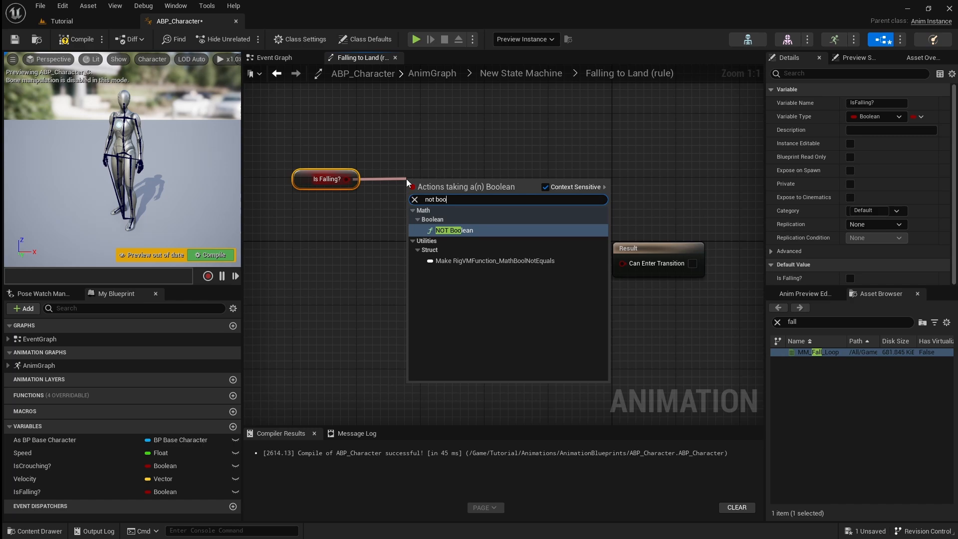
click(454, 231)
text(and)
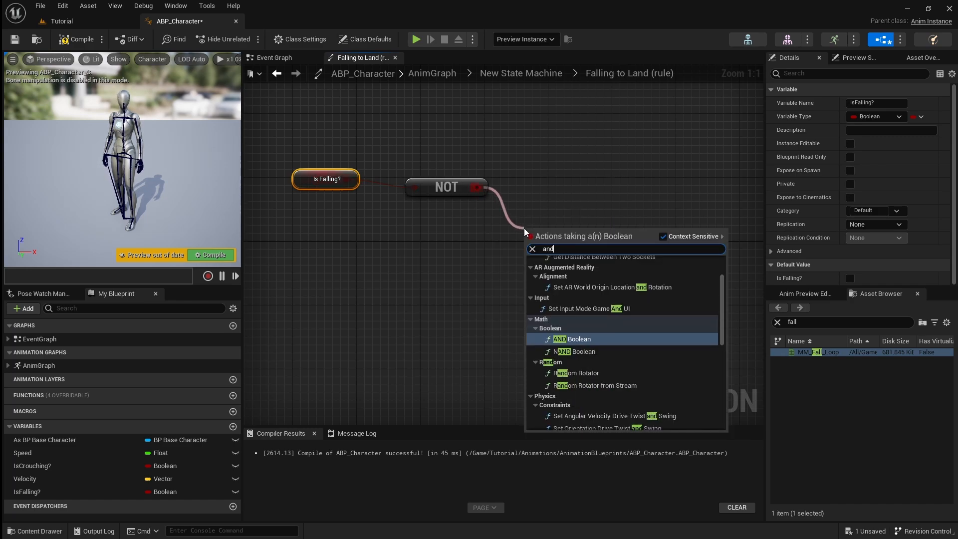
click(572, 339)
text(less)
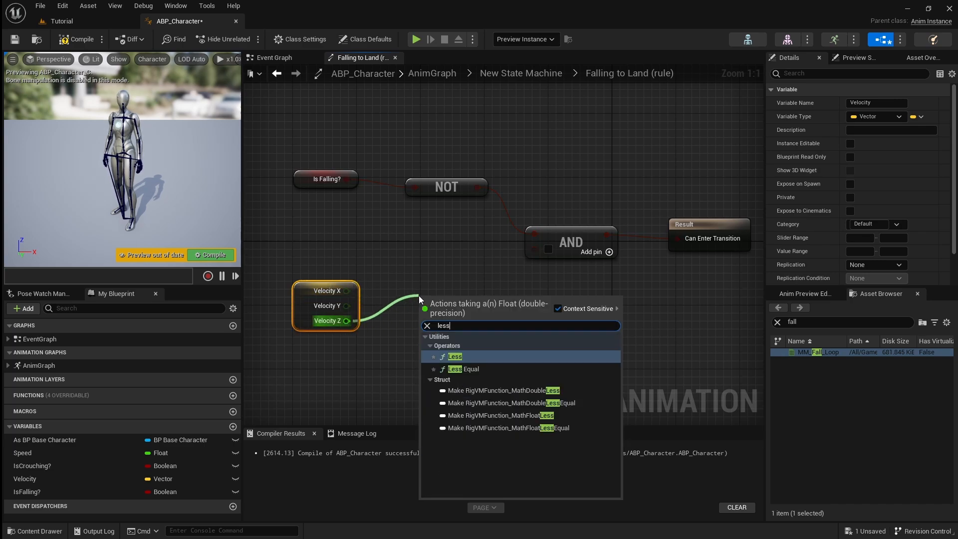
click(455, 356)
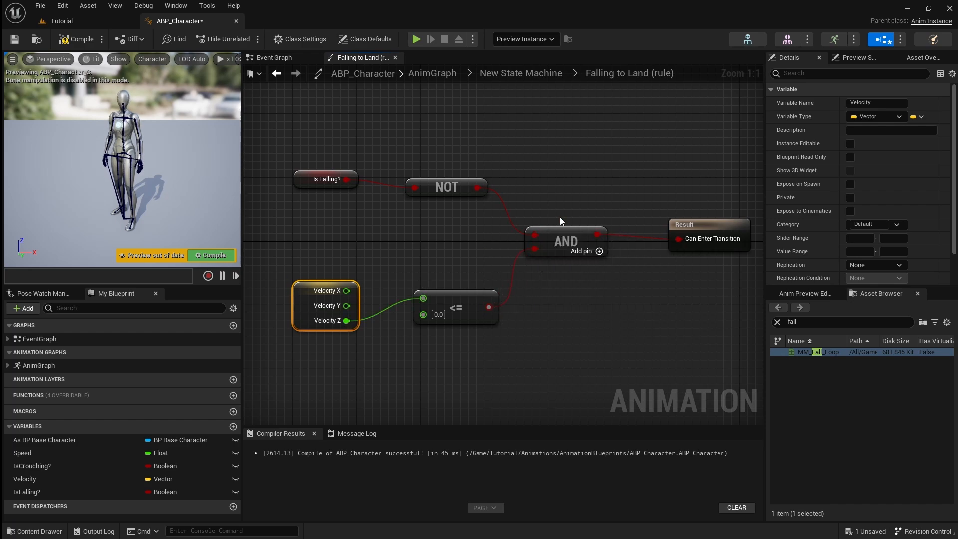
click(520, 72)
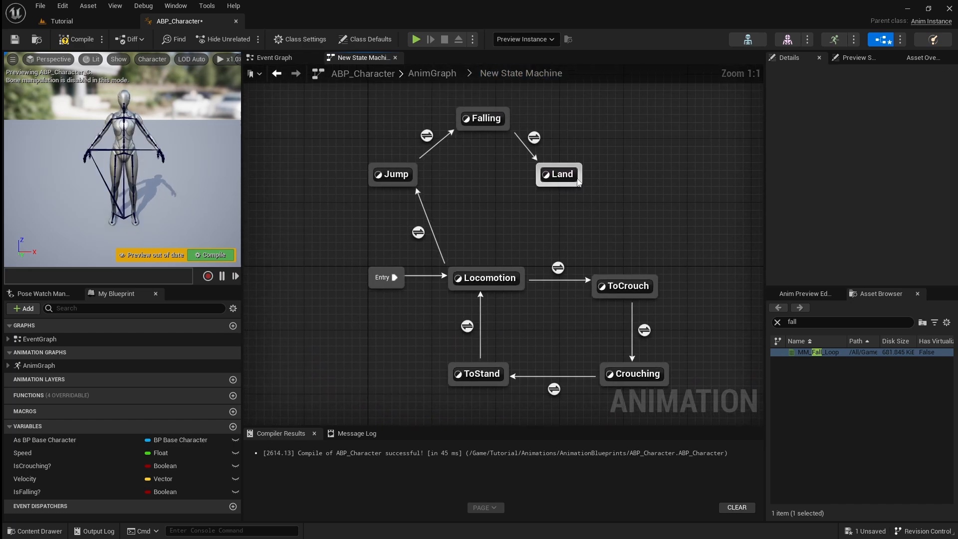
Step: Set the Land state to play MM_Land and add a Land-to-Locomotion transition
double_click(559, 174)
text(land)
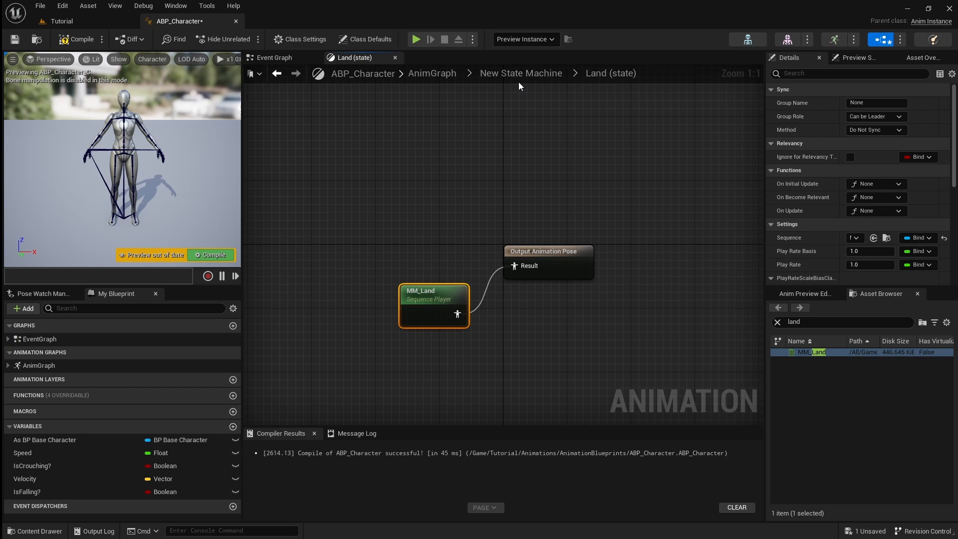
click(520, 73)
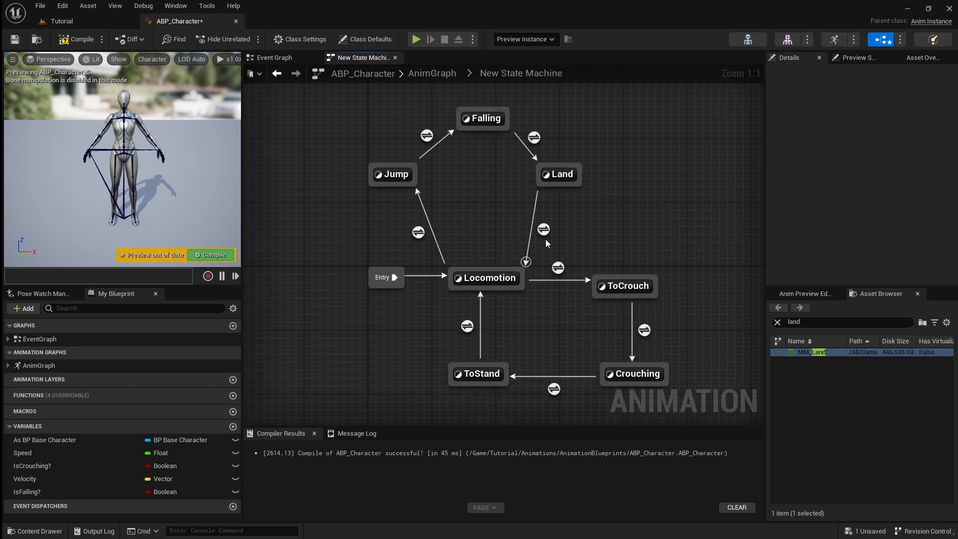
Step: Fire Land-to-Locomotion when Land's remaining fraction is below 0.2, and link Locomotion to Falling
double_click(542, 230)
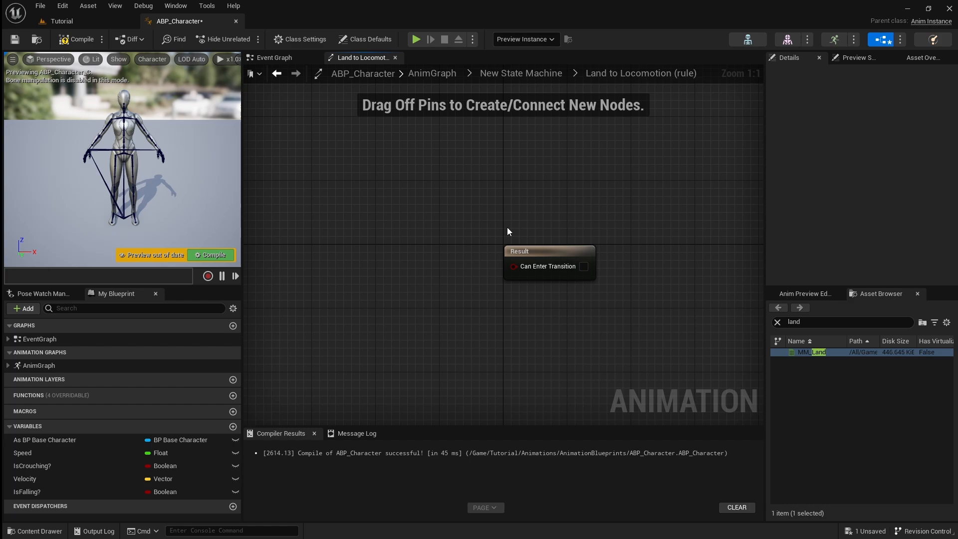
mouse_move(287, 182)
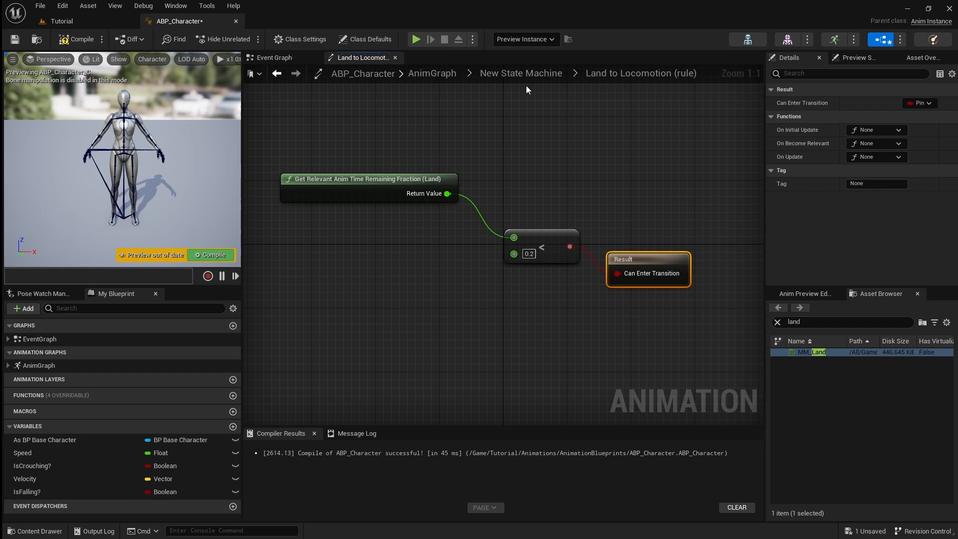
click(520, 73)
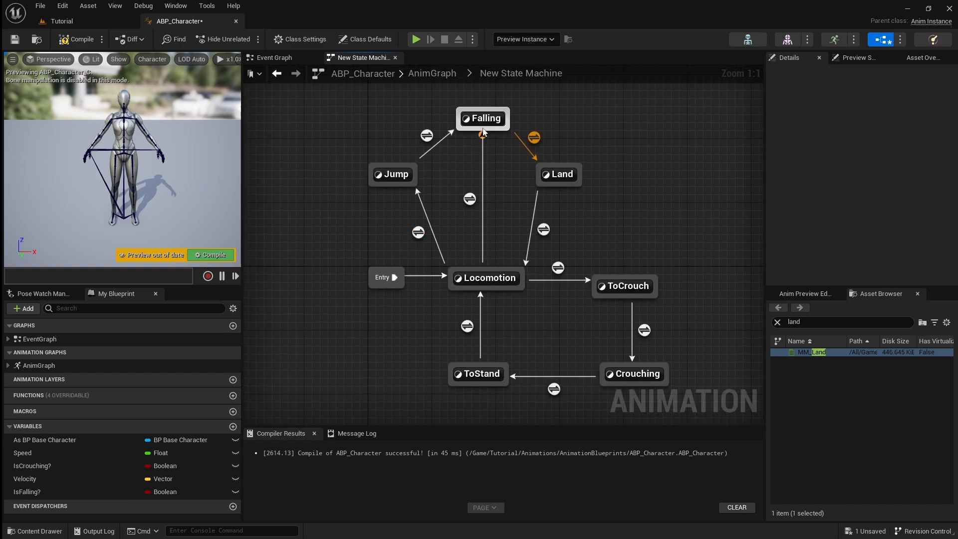
Step: Make the Locomotion-to-Falling rule Is Falling? AND Velocity Z <= 0.0
double_click(470, 199)
text(and)
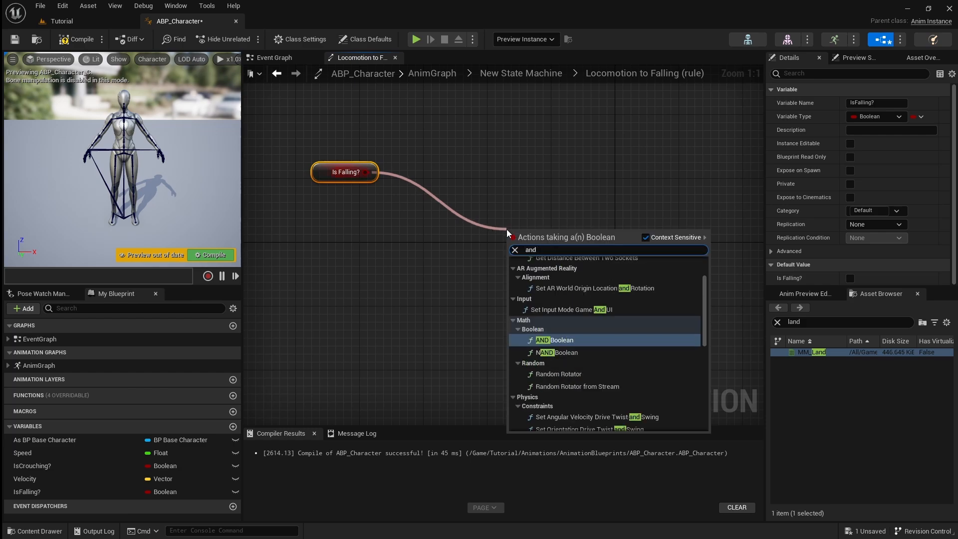
click(555, 340)
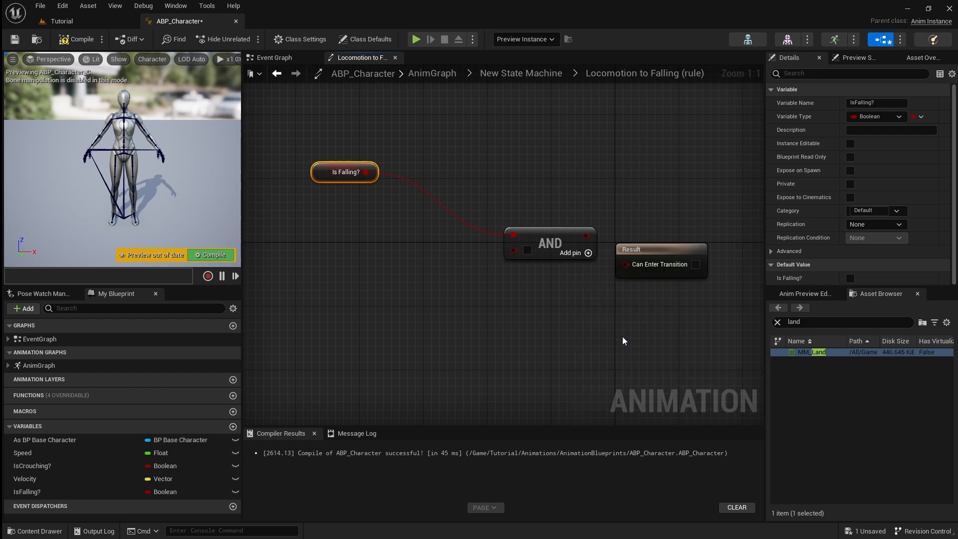
click(660, 248)
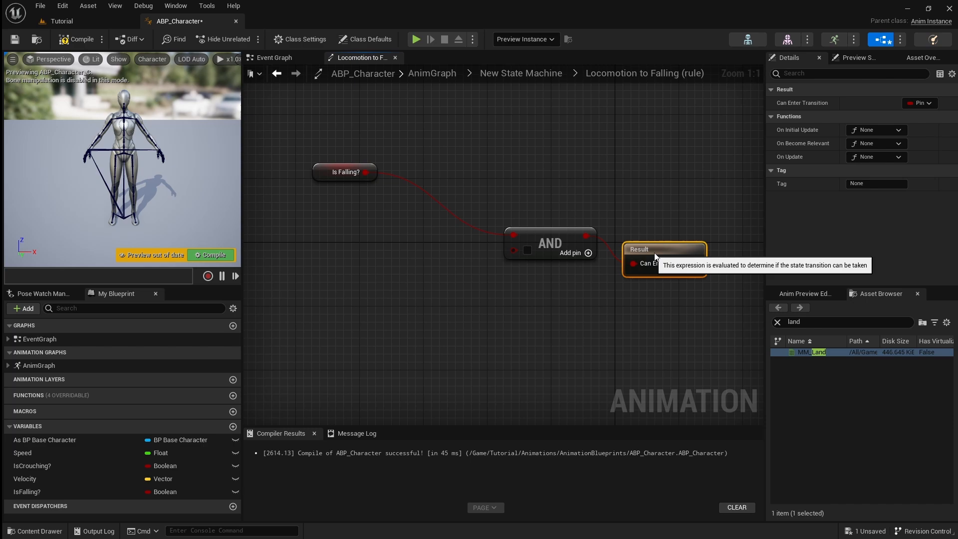
click(25, 479)
text(l)
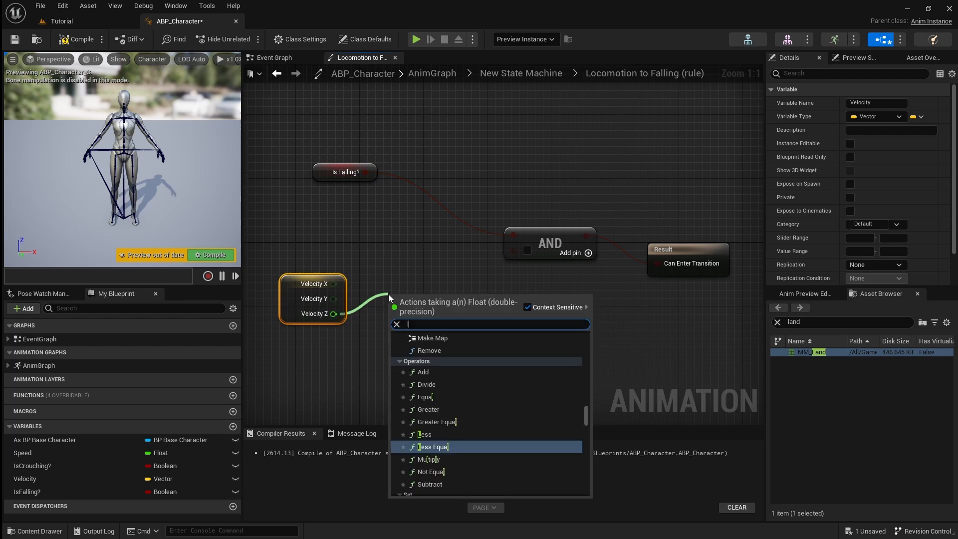
click(432, 447)
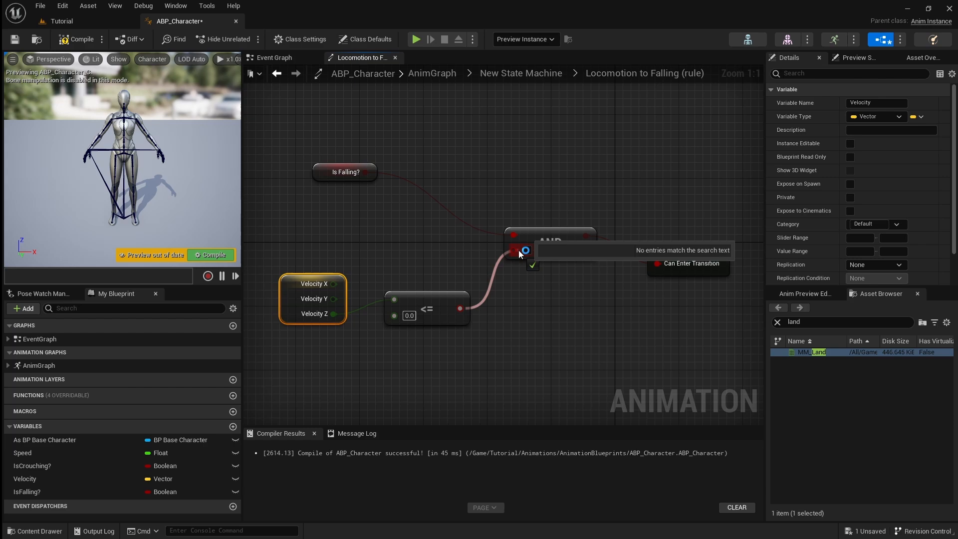
click(521, 73)
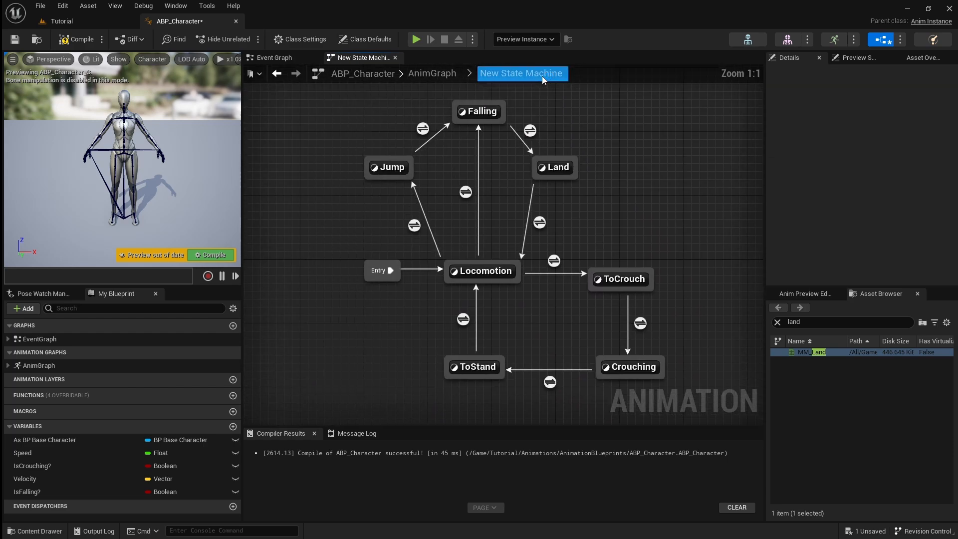
Step: Compile and save ABP_Character, then play-test jumping in the Tutorial level
click(80, 39)
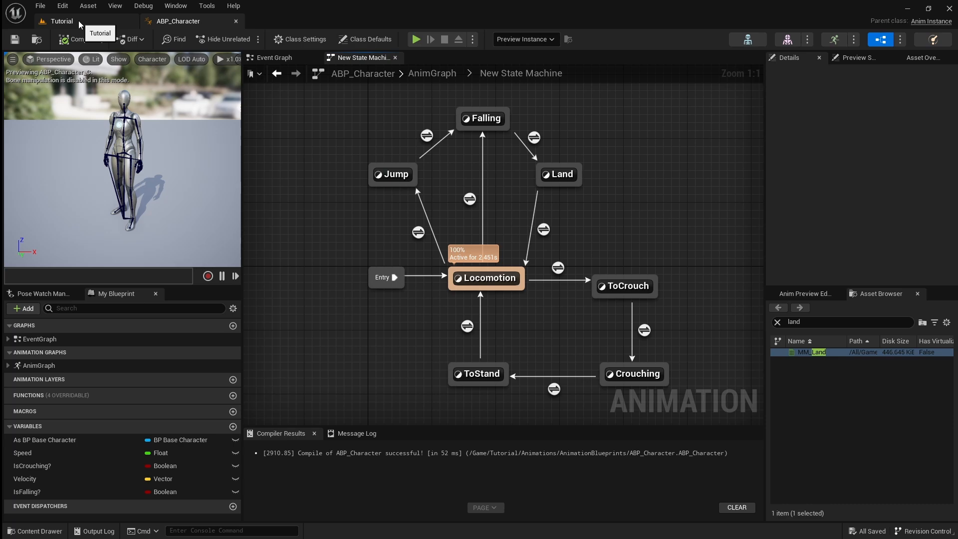
click(416, 39)
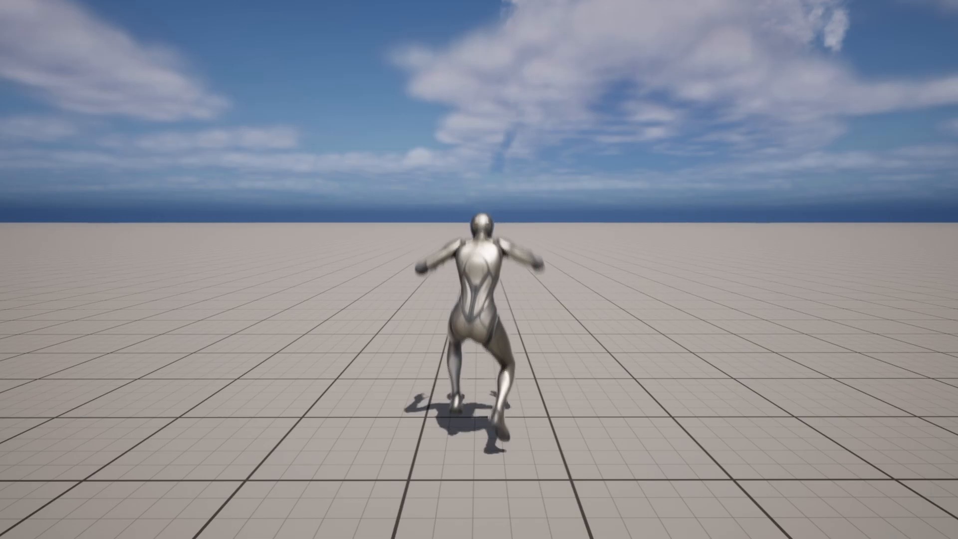
click(251, 38)
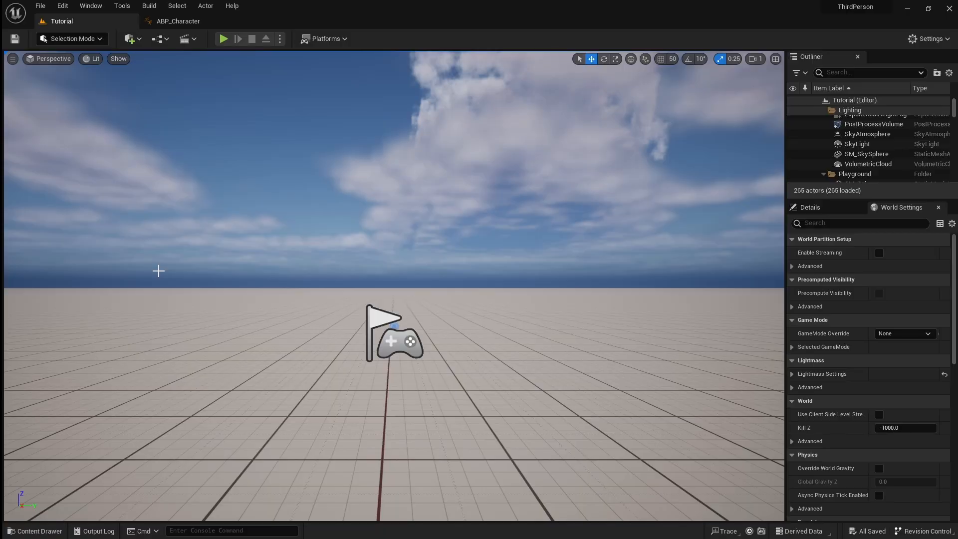
mouse_move(52, 516)
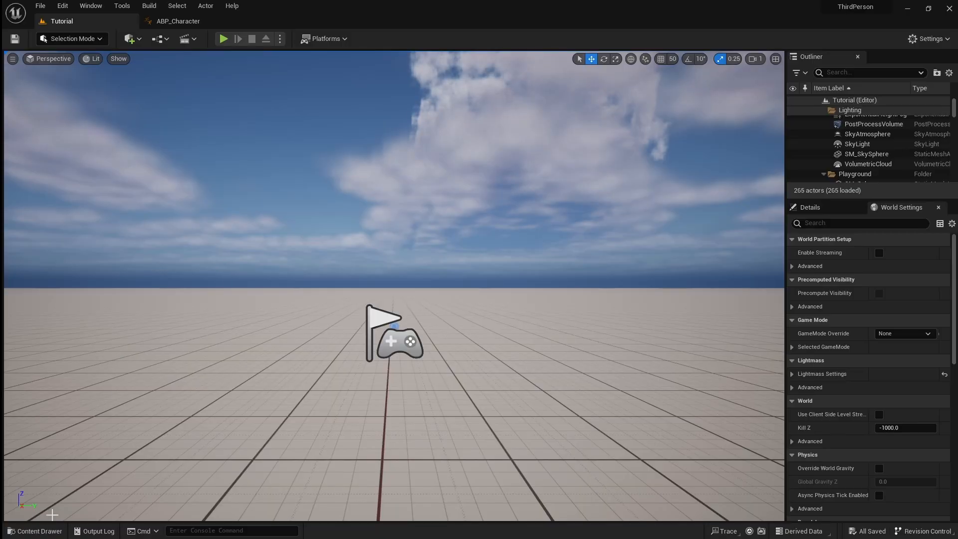
Step: Open BP_BaseCharacter and wire Event On Jumped into a Set IsJumping? node
click(35, 530)
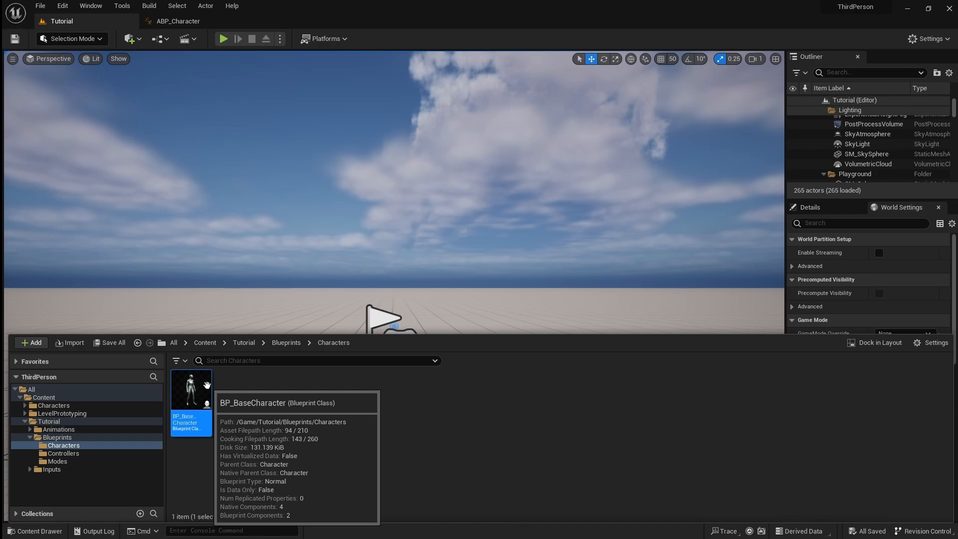
double_click(191, 389)
text(event on jum)
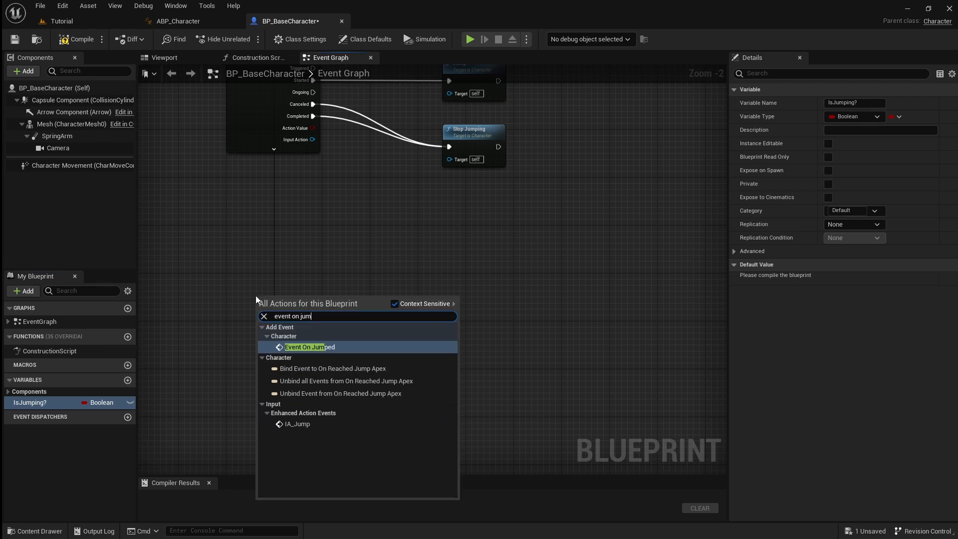
click(309, 348)
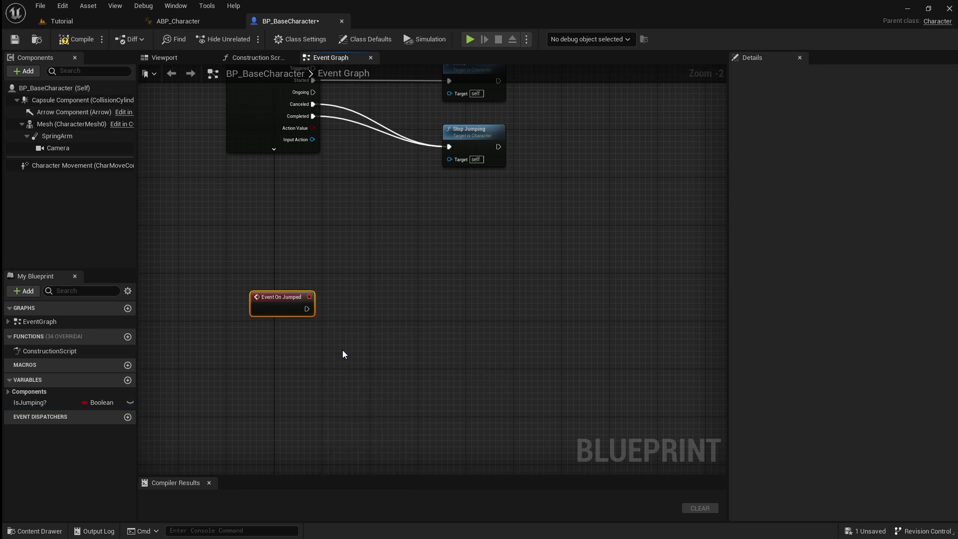
mouse_move(60, 395)
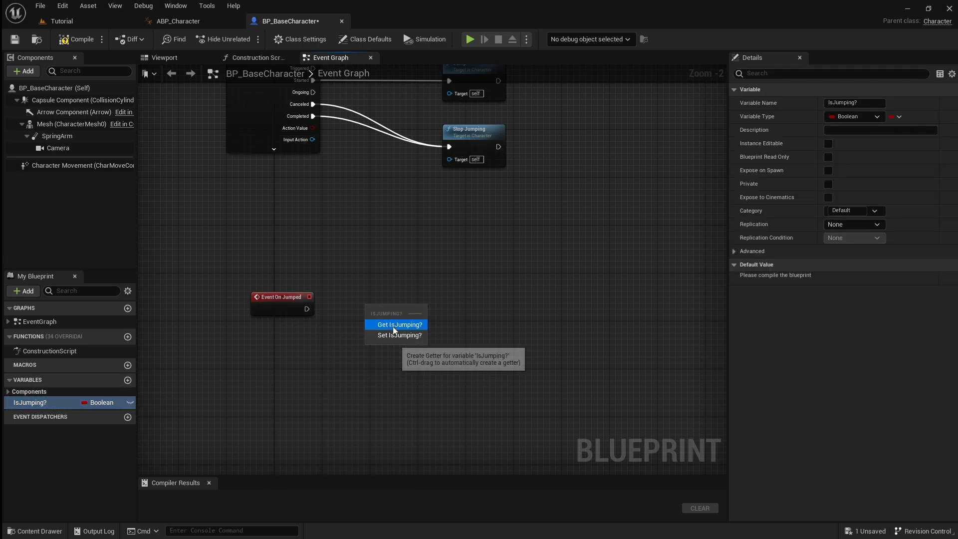
click(396, 335)
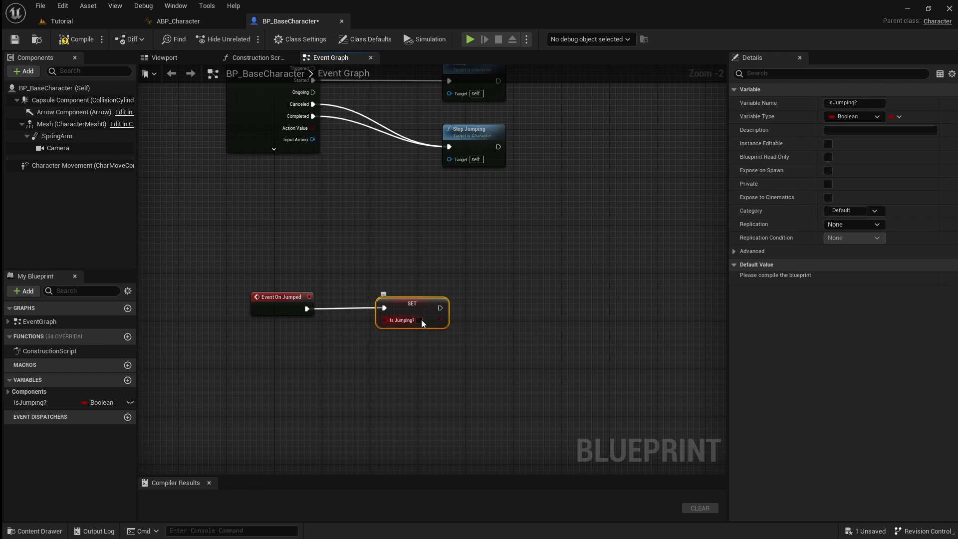
mouse_move(420, 323)
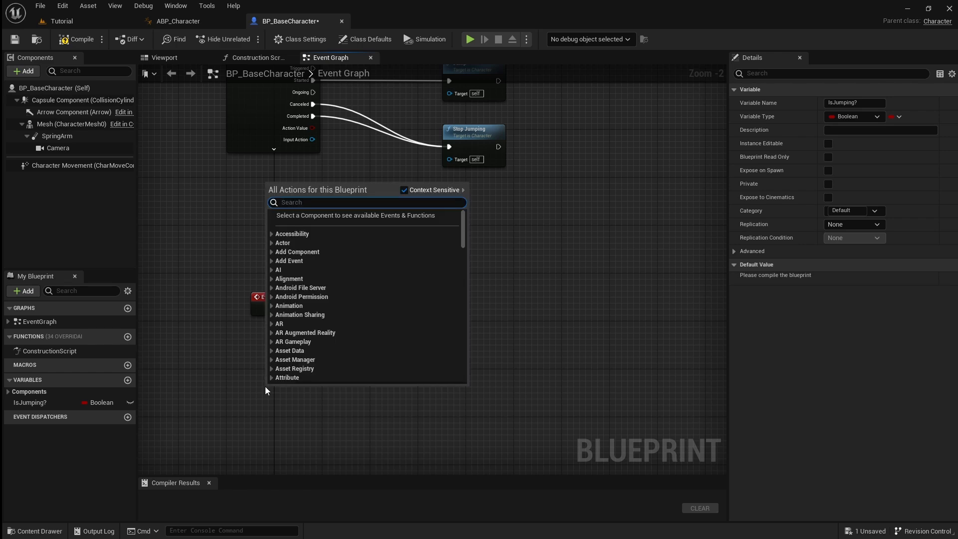
Step: Add an Event On Landed node to the BP_BaseCharacter graph
text(event on)
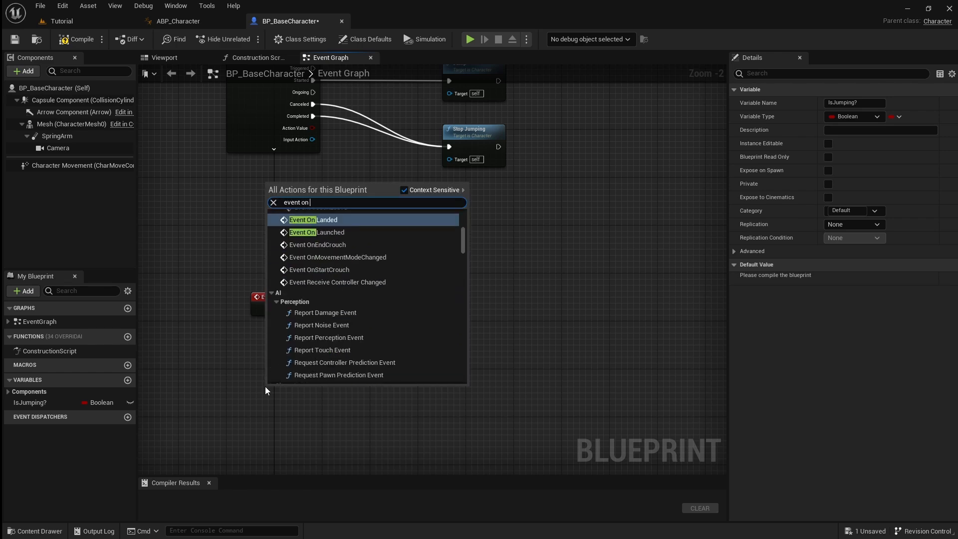
text(land)
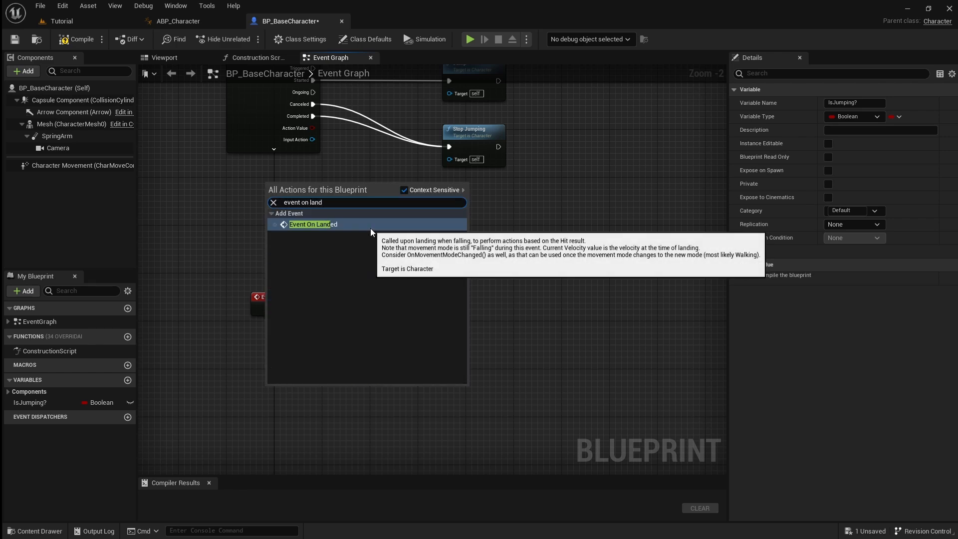
click(313, 223)
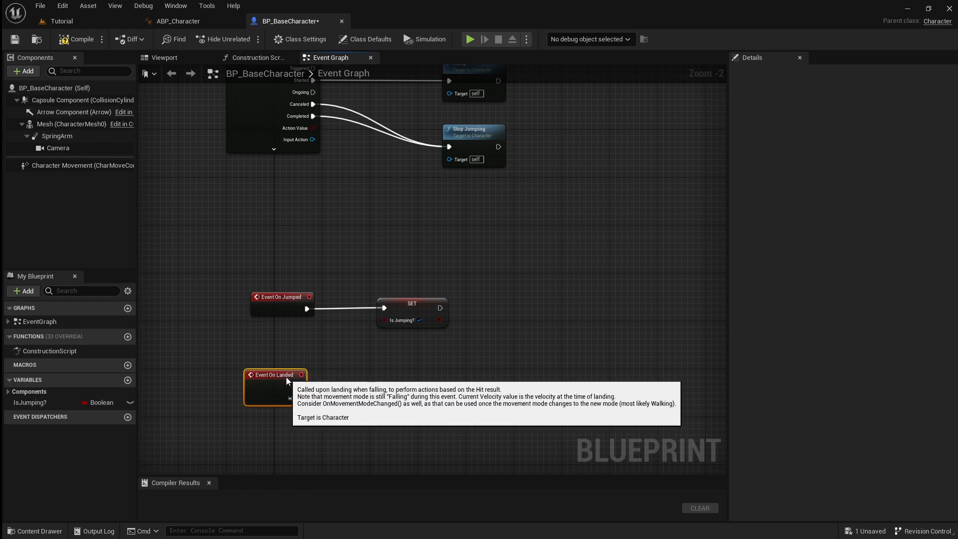
click(29, 402)
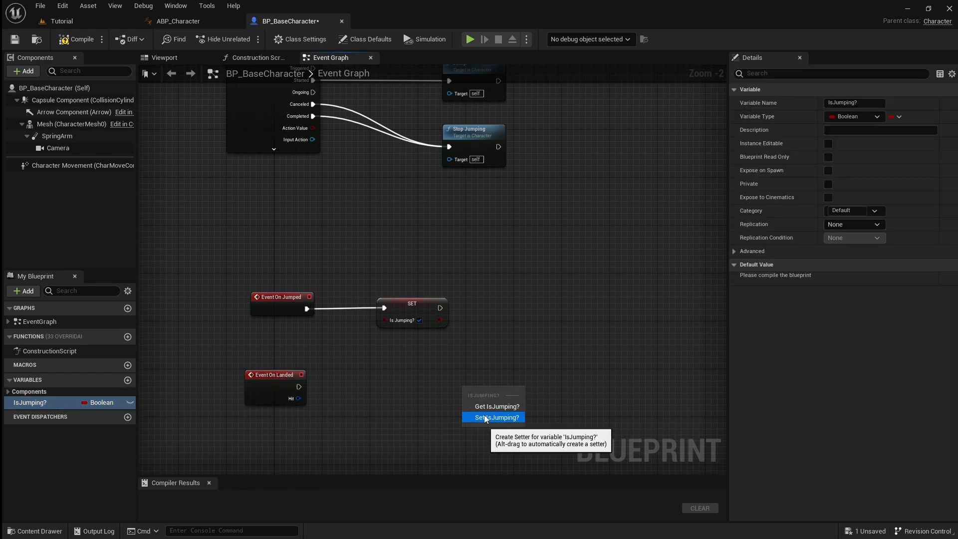
Step: Chain a 0.8-second Delay from On Landed into a second Set IsJumping? node
click(495, 418)
text(delay)
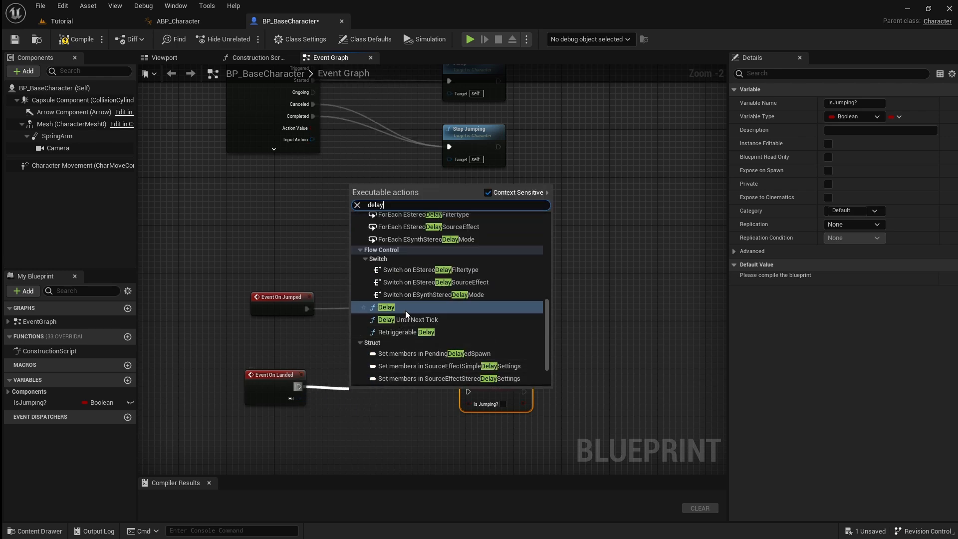
click(386, 307)
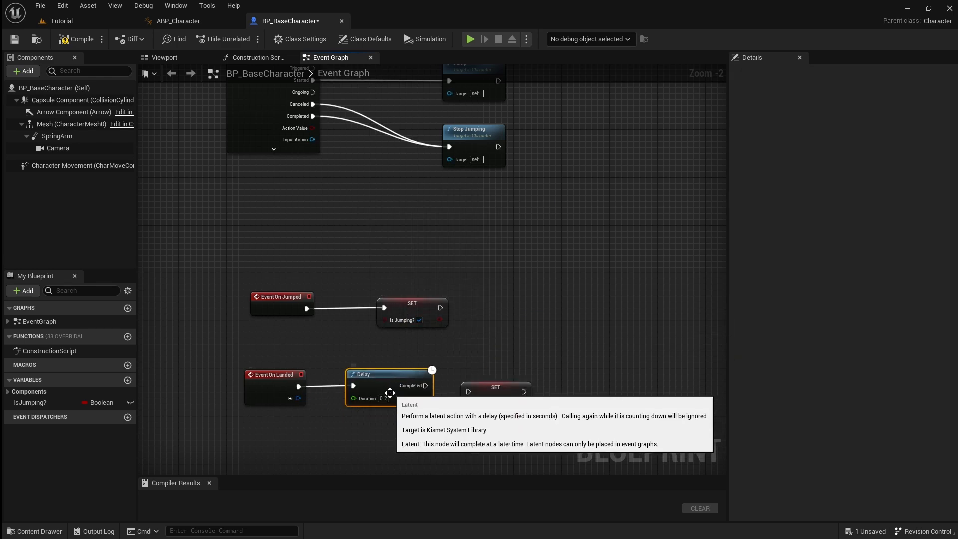
mouse_move(367, 398)
text(0.8)
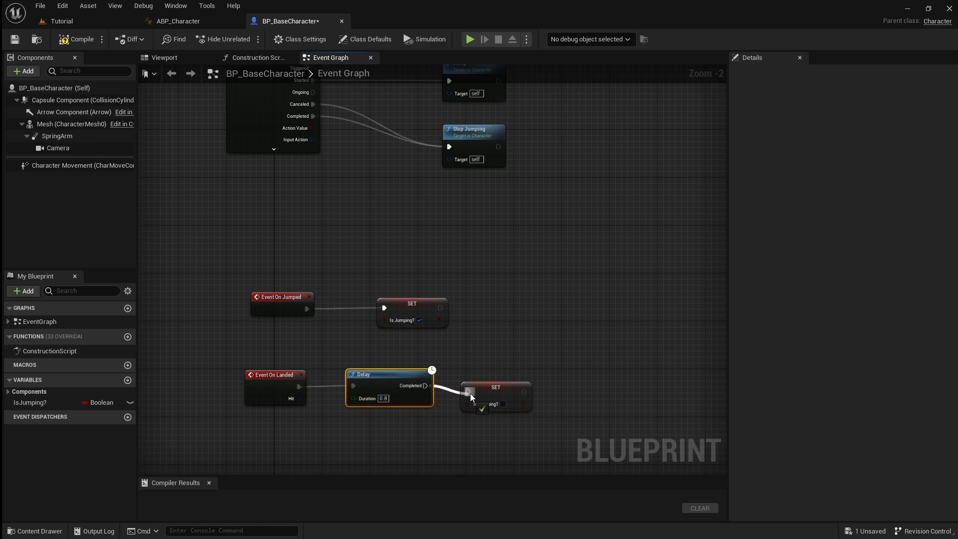
click(496, 392)
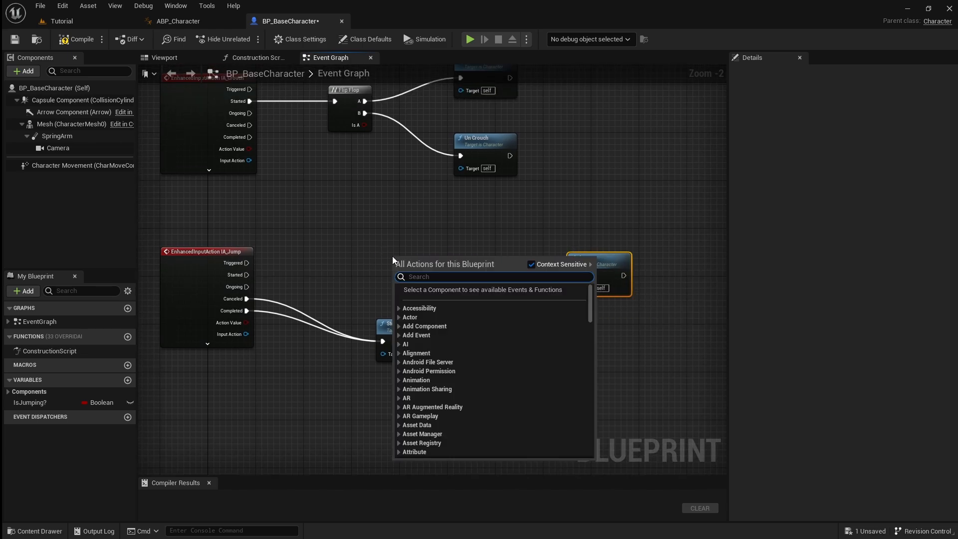
Step: Gate Jump behind a Branch on IsJumping? being false, save, and play-test in Tutorial
text(branch)
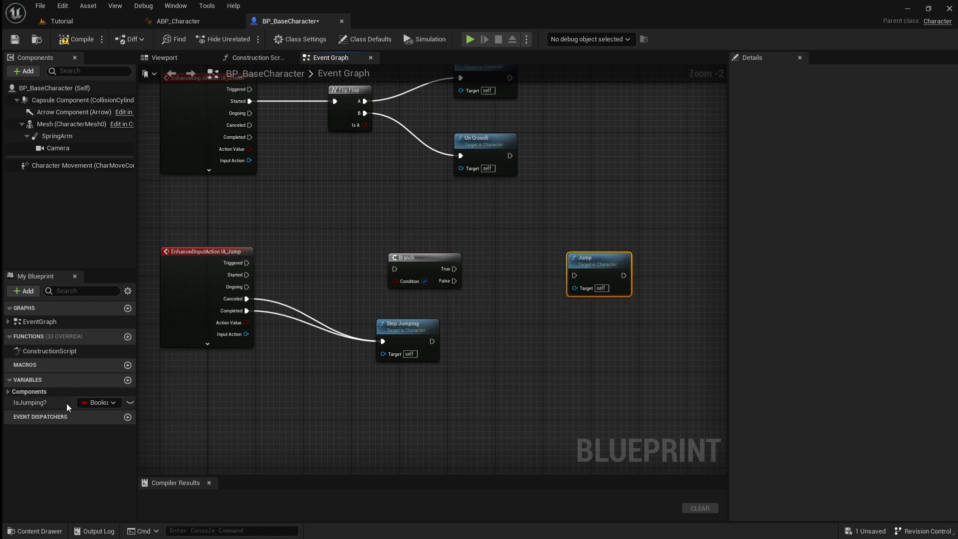
click(30, 402)
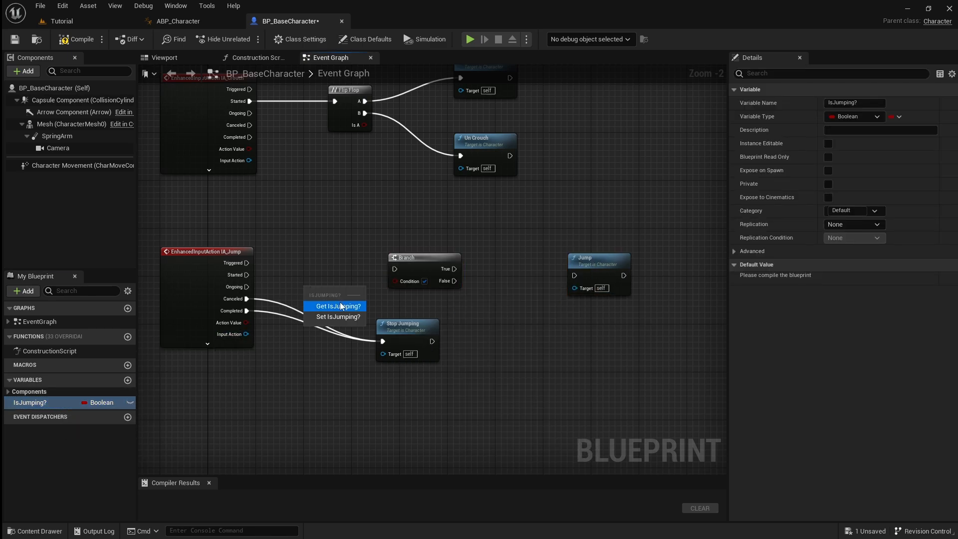
click(336, 306)
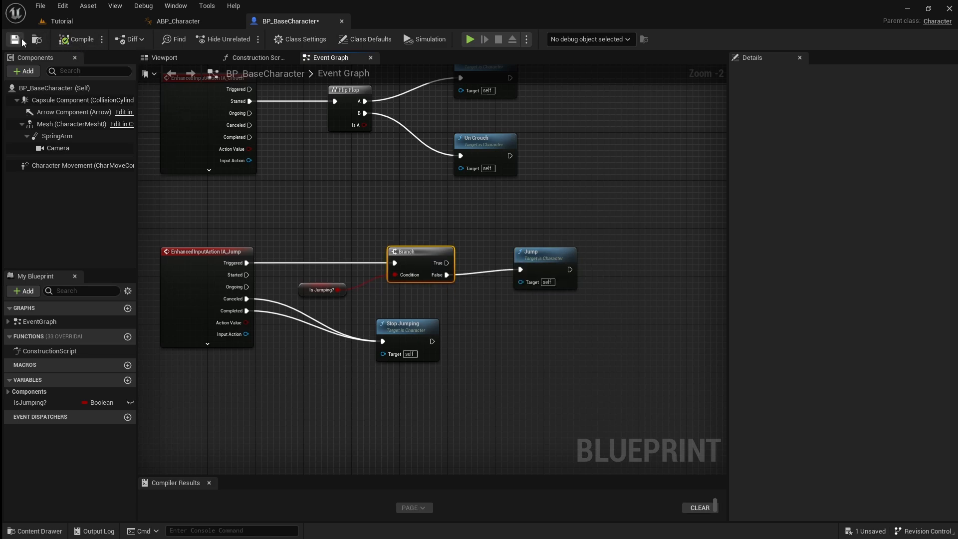
click(60, 21)
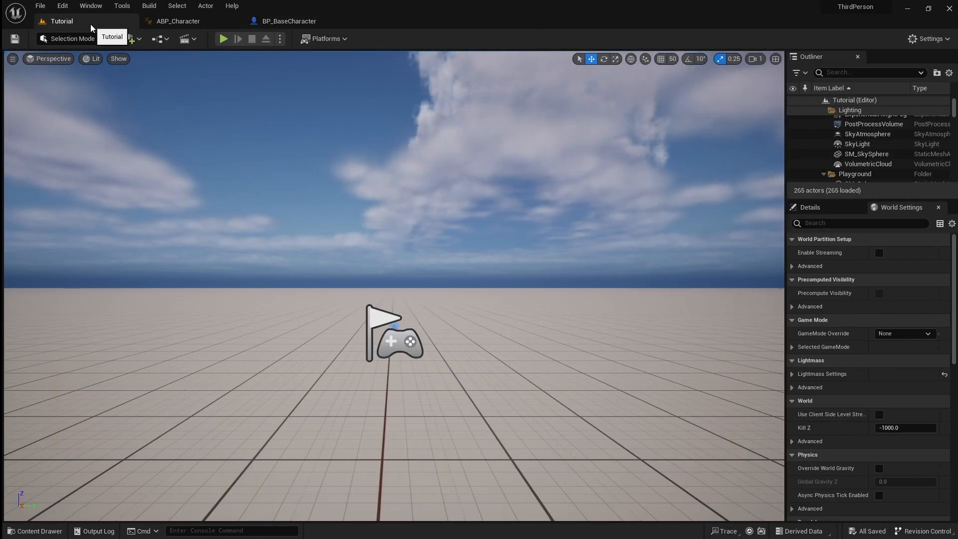
click(224, 38)
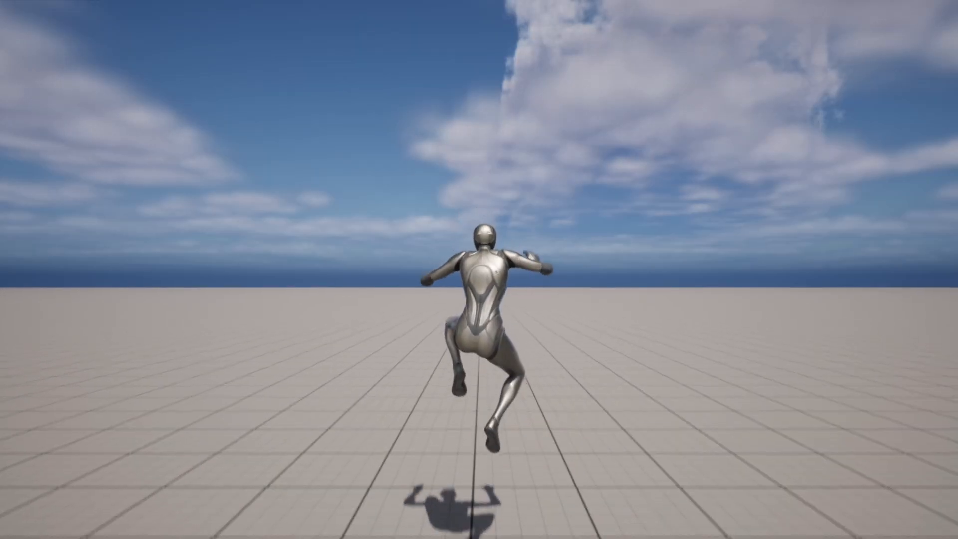